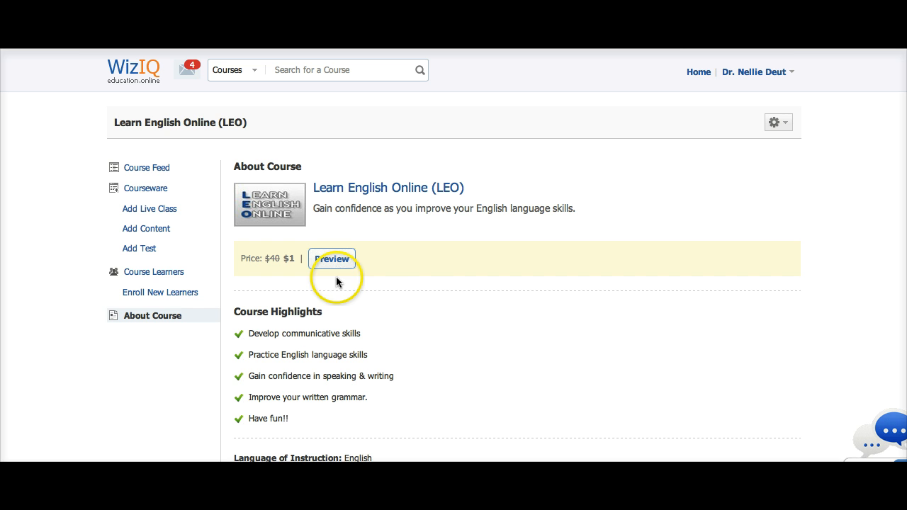
mouse_move(371, 290)
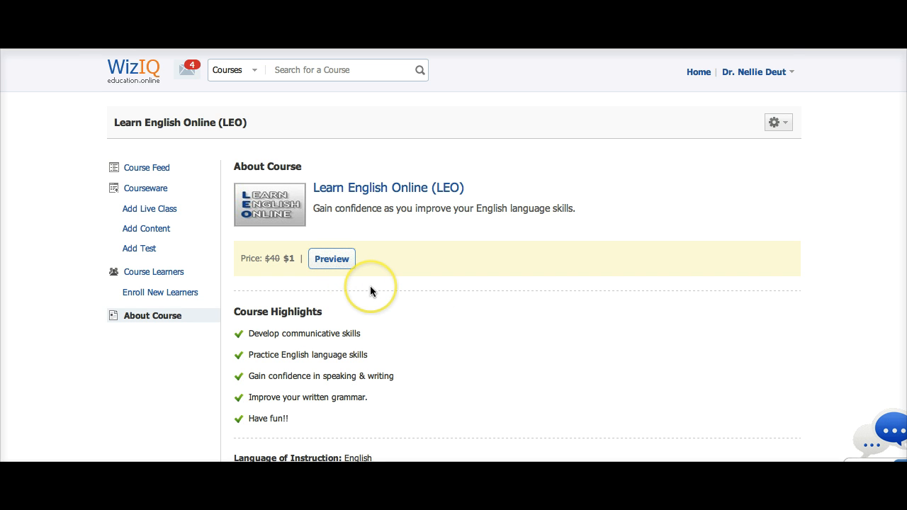
Step: Show the LEO Courseware listing with its 41 tutorials and 29 classes
scroll(down, 3)
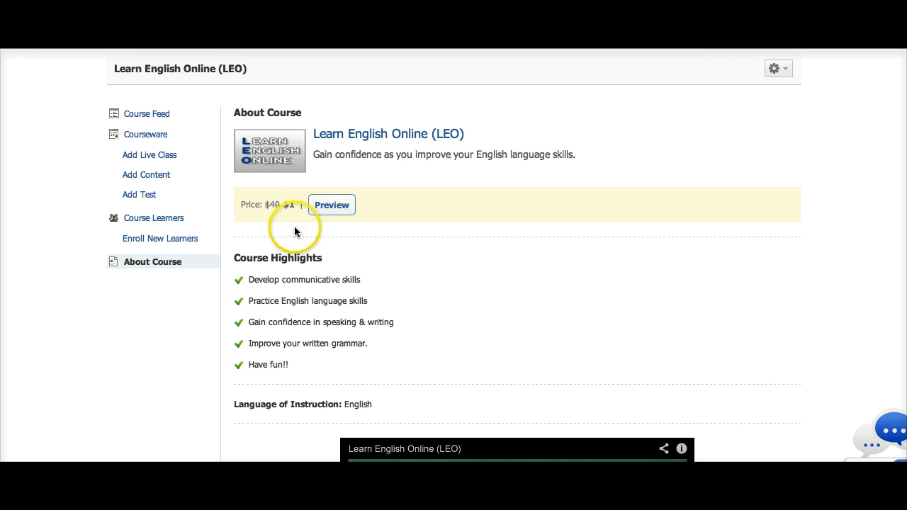
scroll(down, 3)
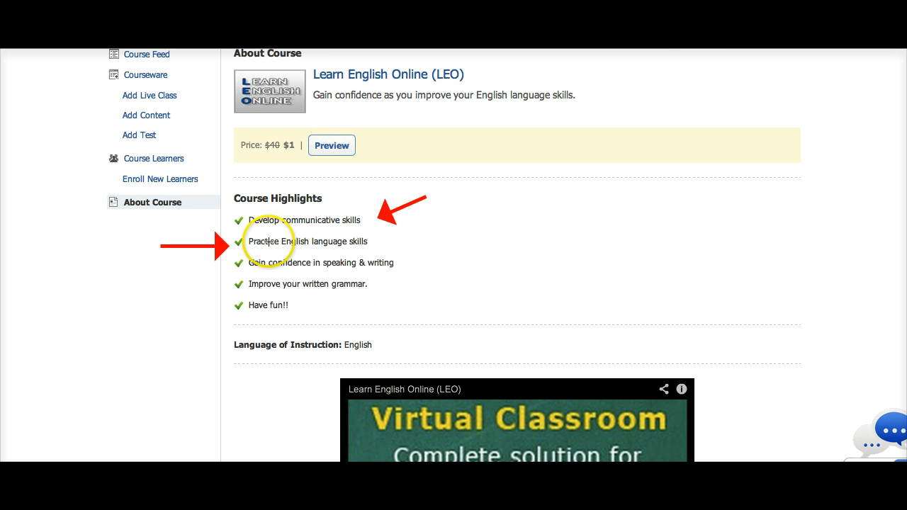
mouse_move(415, 255)
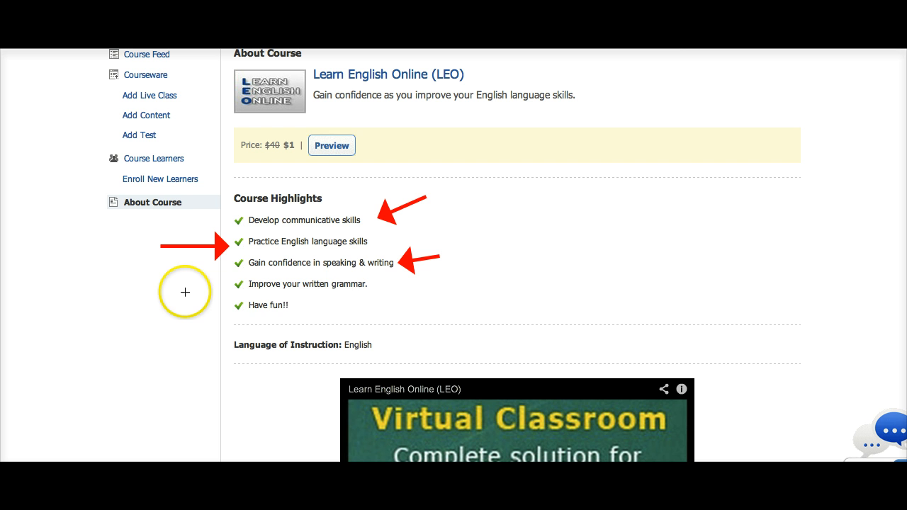
mouse_move(388, 285)
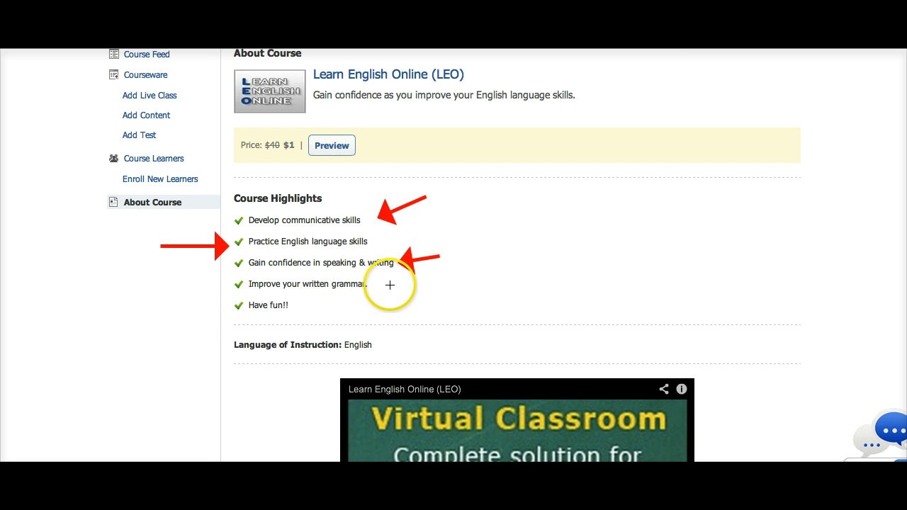
mouse_move(183, 299)
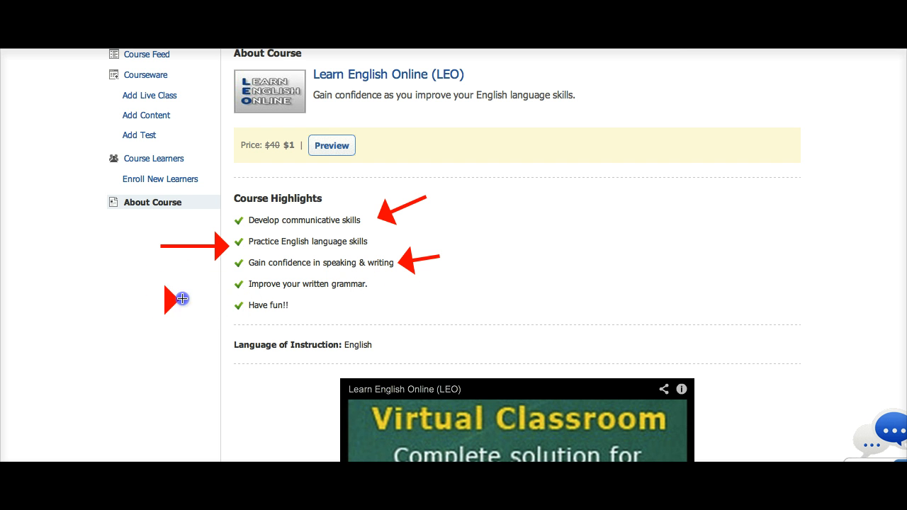
mouse_move(343, 318)
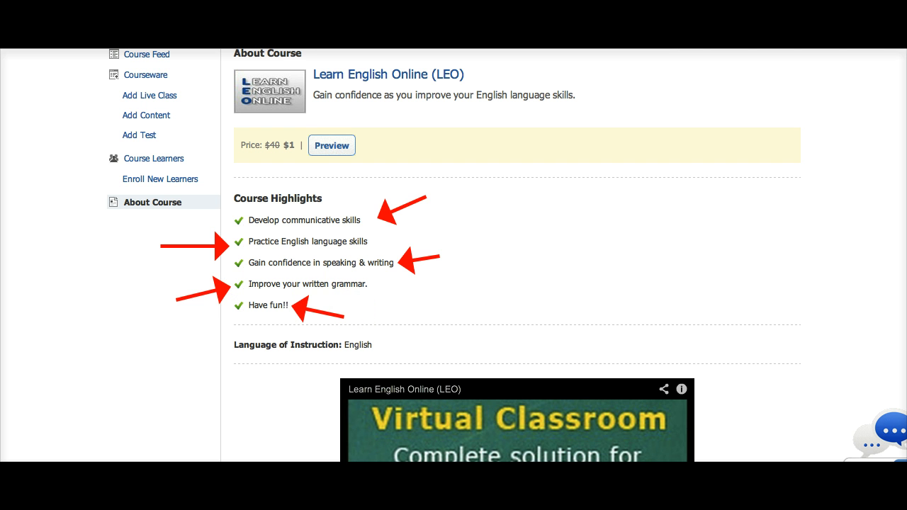
scroll(down, 3)
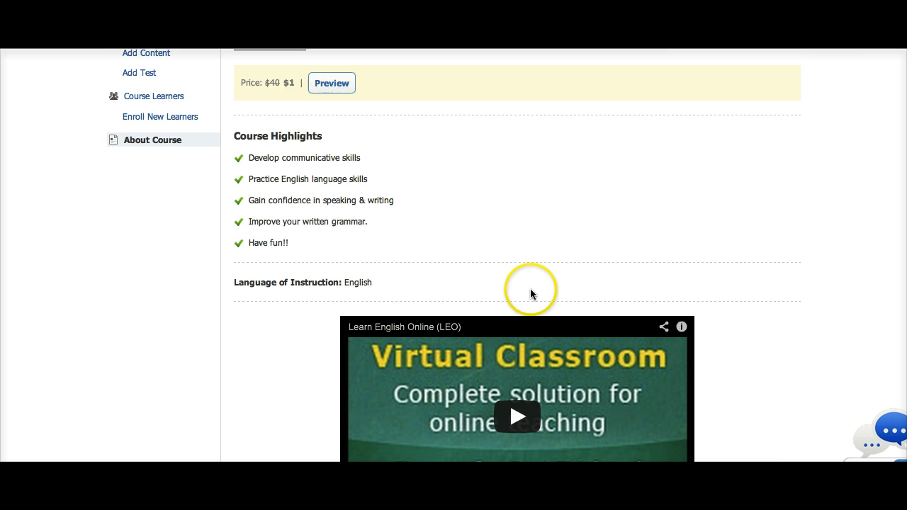
scroll(down, 3)
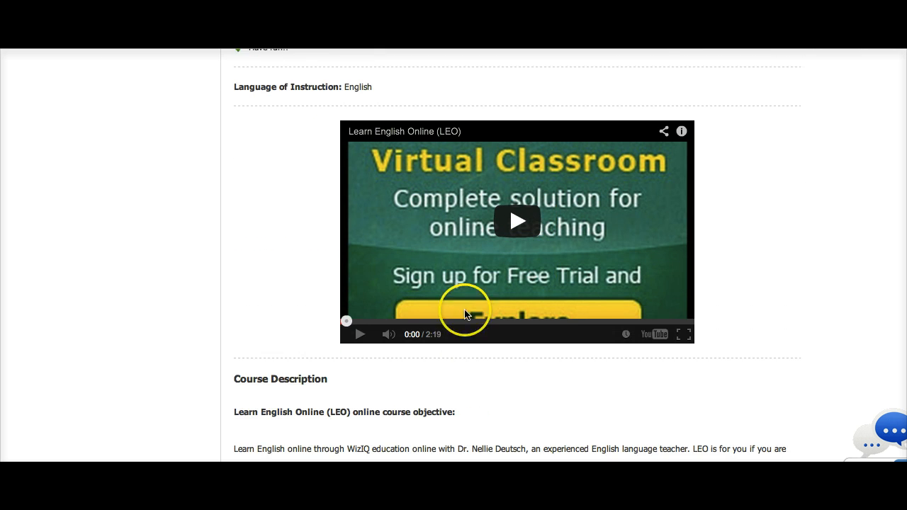
scroll(up, 3)
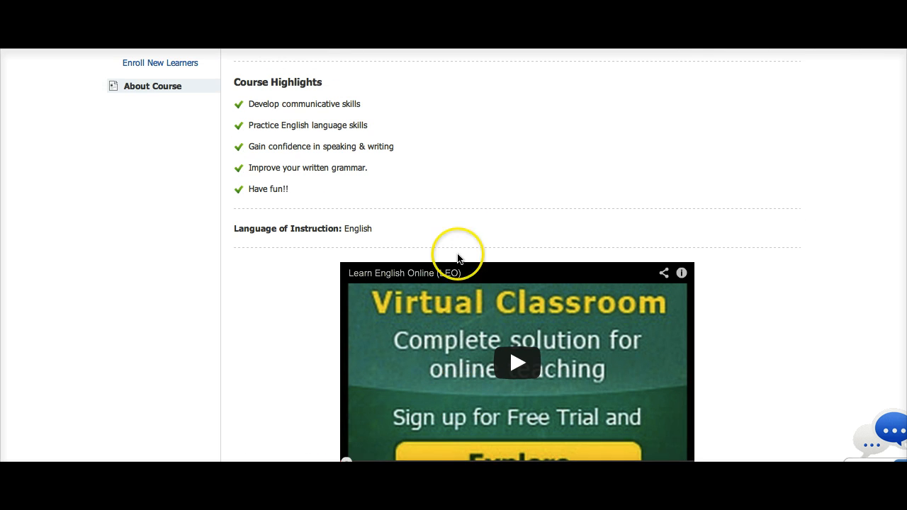
scroll(up, 3)
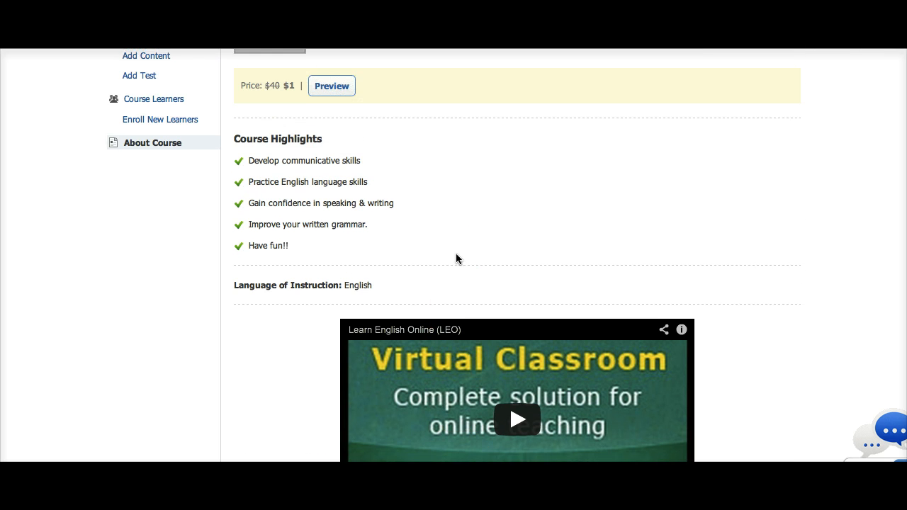
scroll(up, 3)
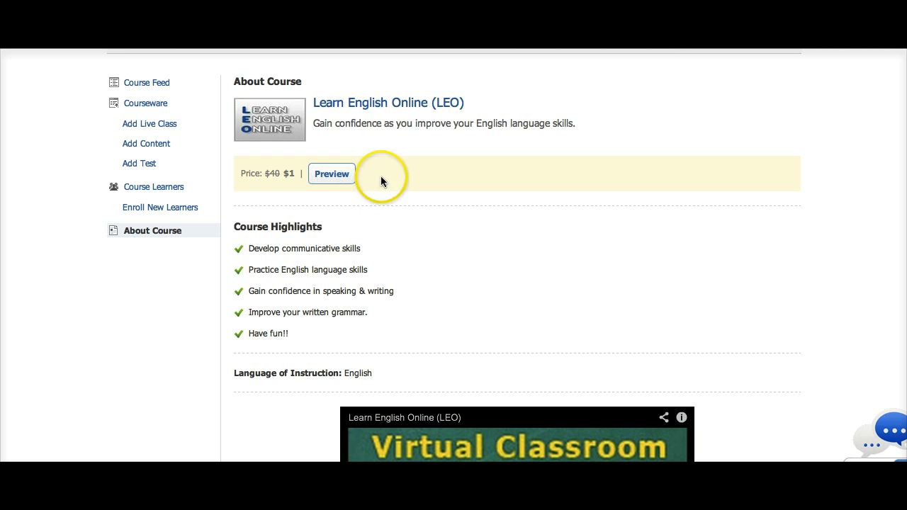
mouse_move(162, 105)
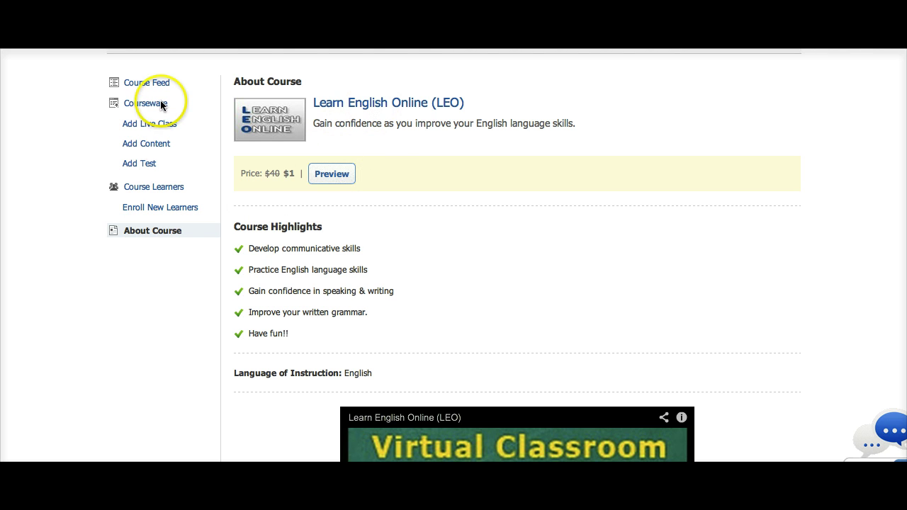
click(149, 102)
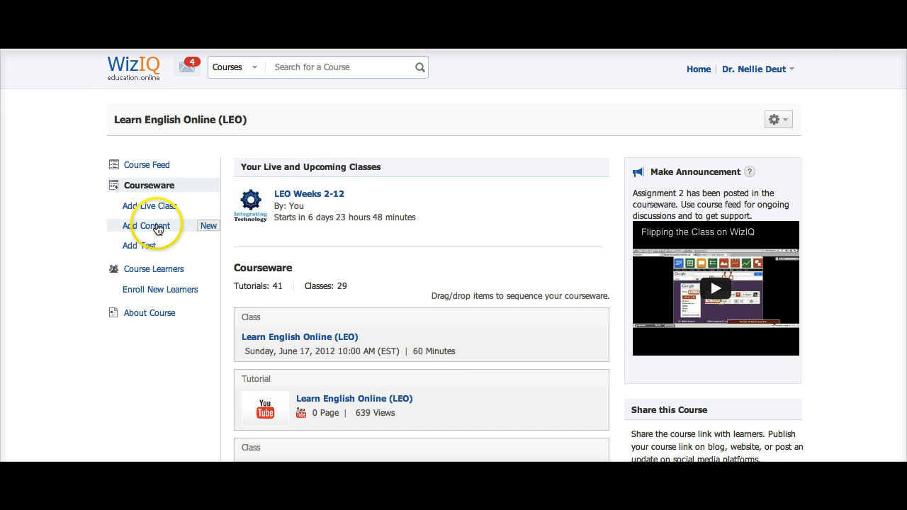
scroll(up, 3)
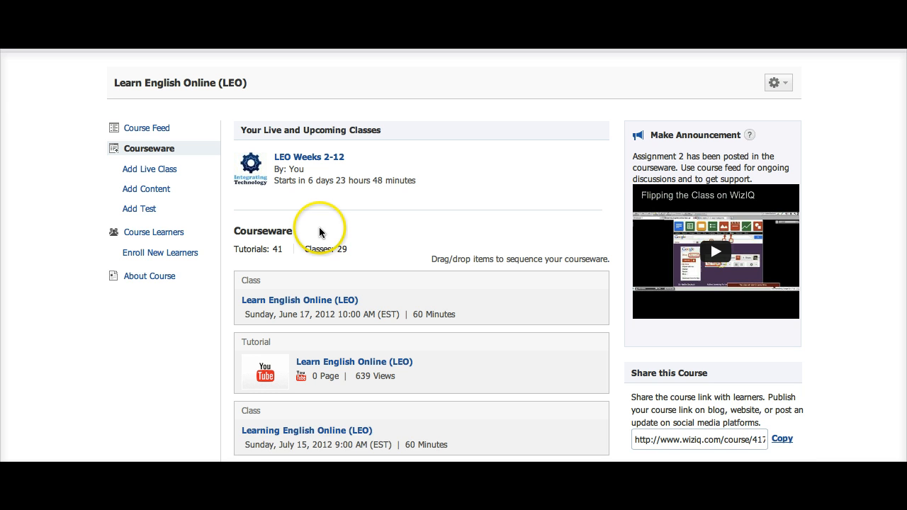
scroll(down, 3)
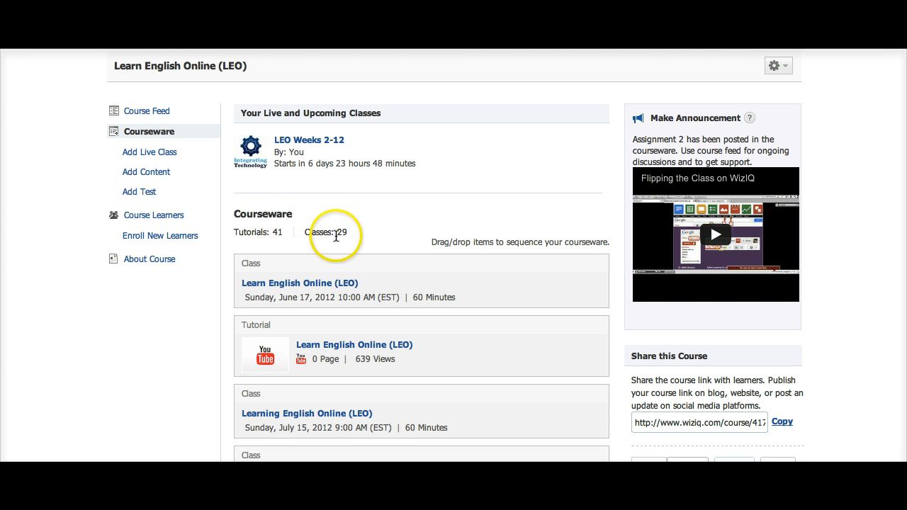
mouse_move(204, 247)
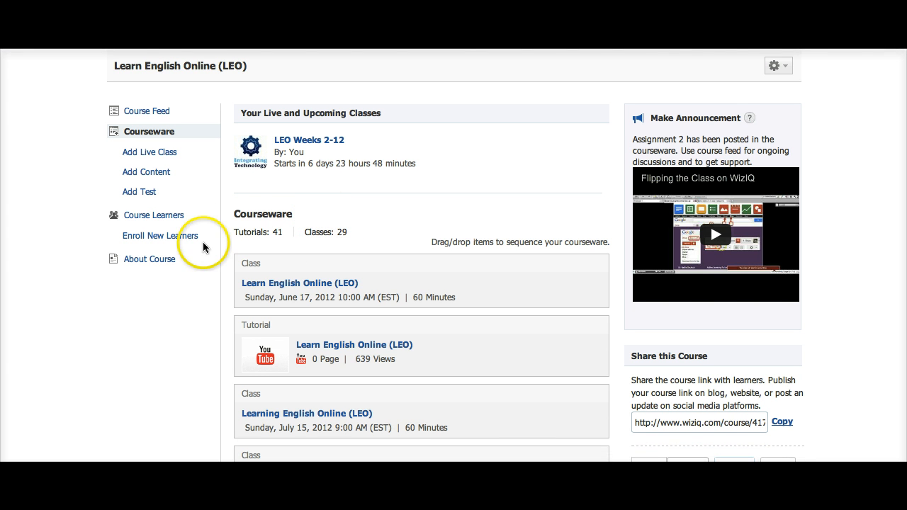
mouse_move(229, 205)
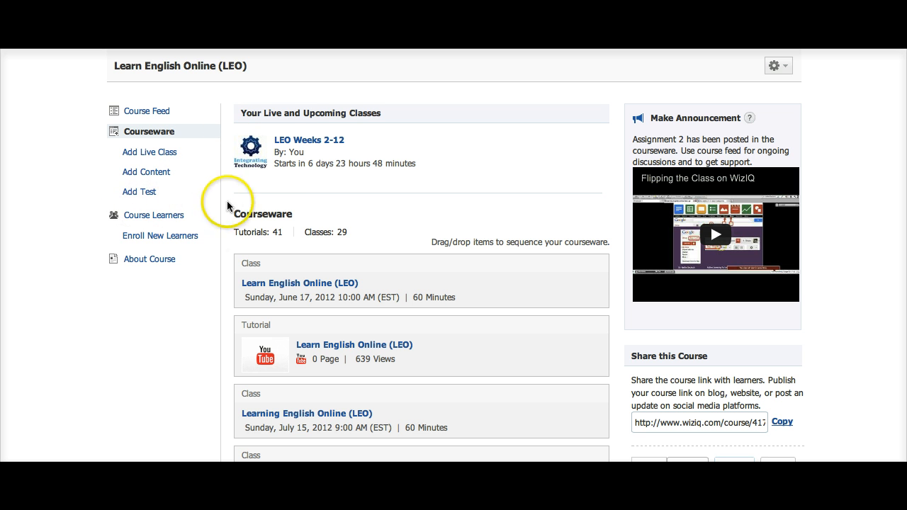
mouse_move(289, 227)
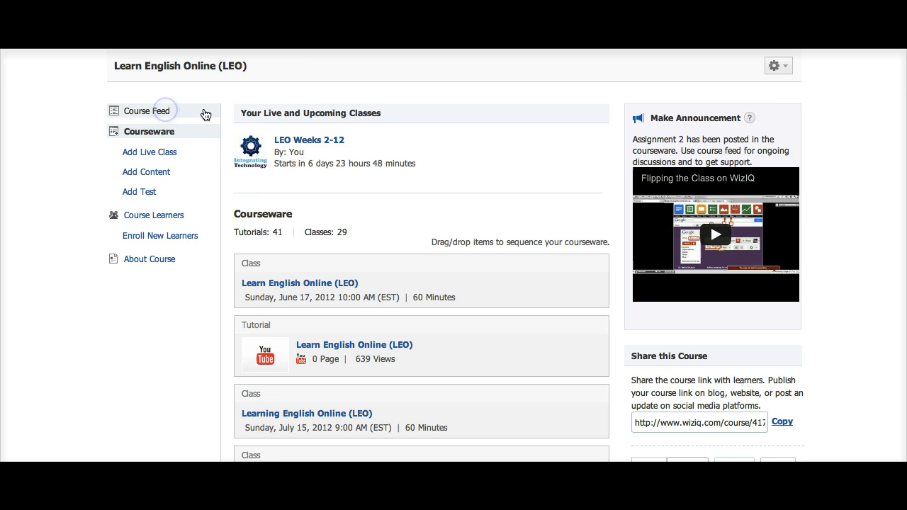
Step: Switch to the LEO Course Feed showing the upcoming class and discussion posts
click(144, 111)
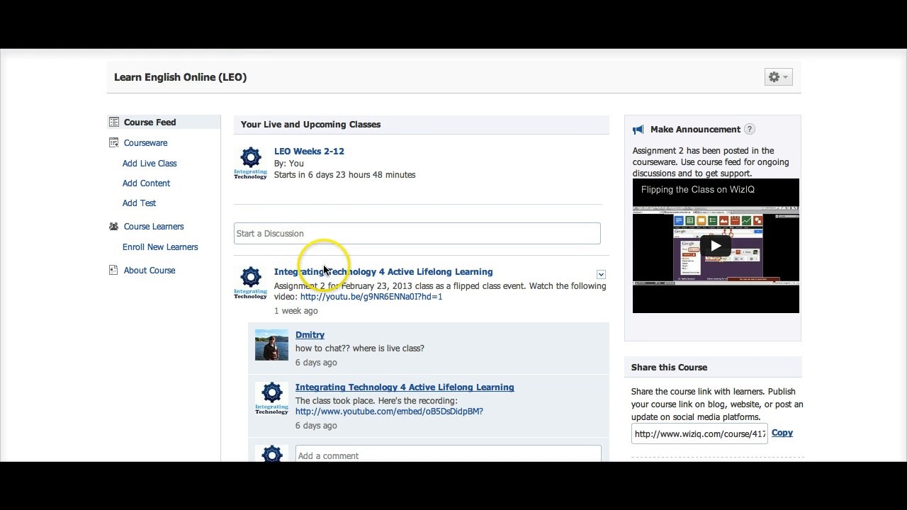
mouse_move(142, 268)
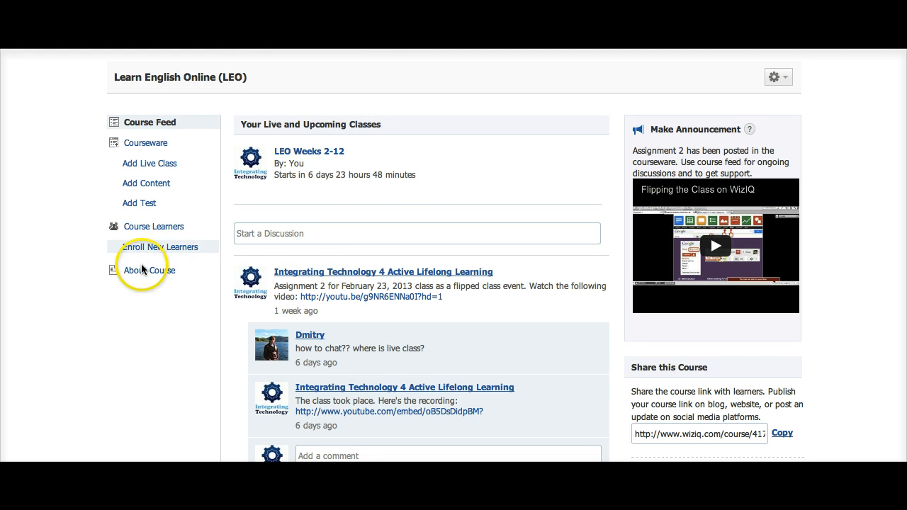
Step: Return to the LEO About Course page and bring the Course Description weekly plan into view
click(149, 269)
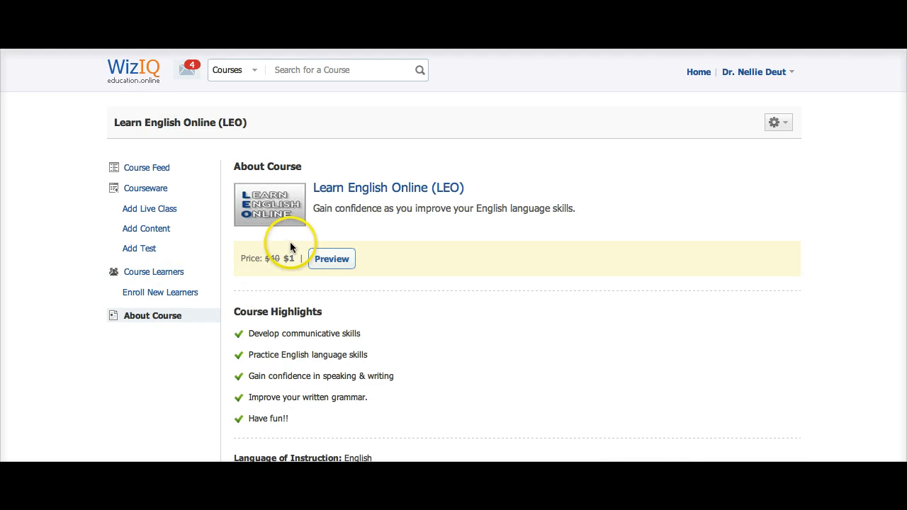
scroll(down, 3)
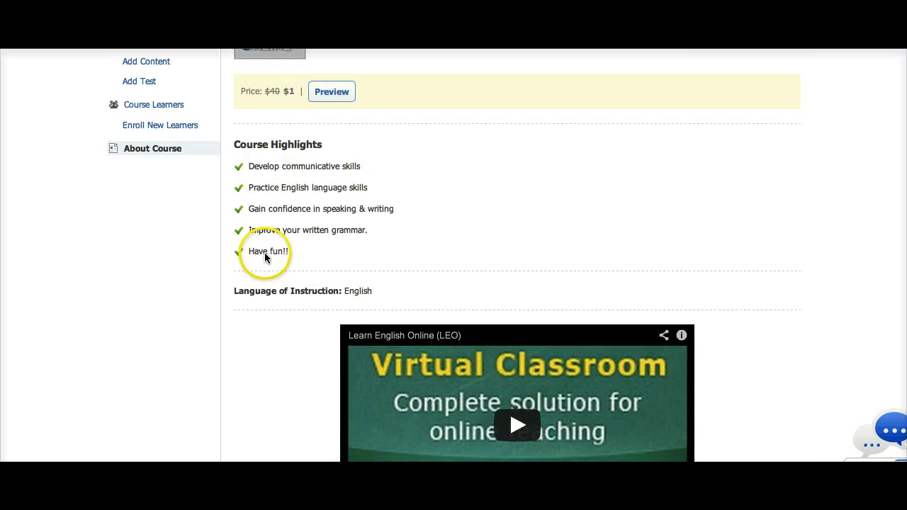
scroll(down, 3)
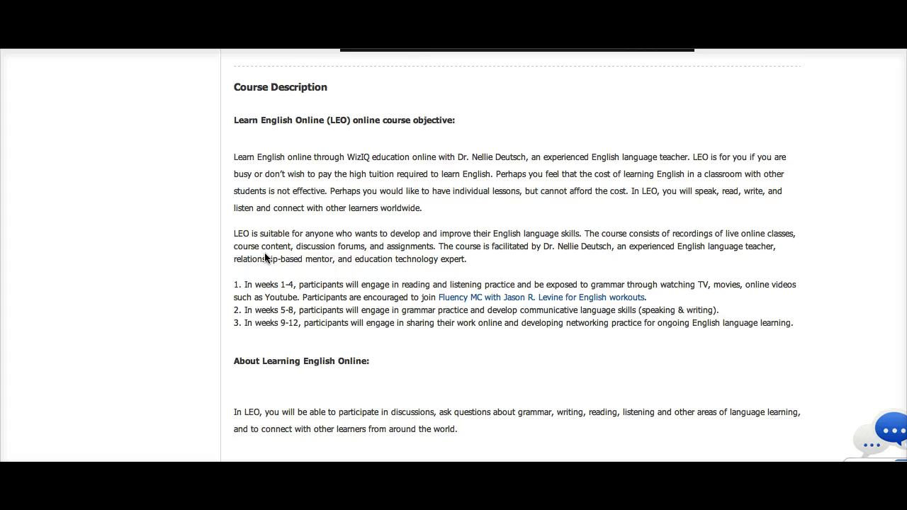
scroll(down, 3)
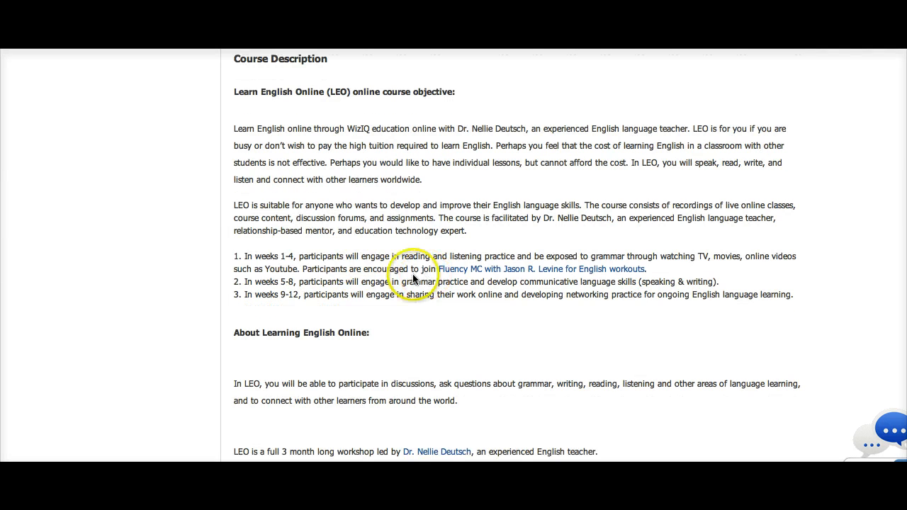
mouse_move(300, 258)
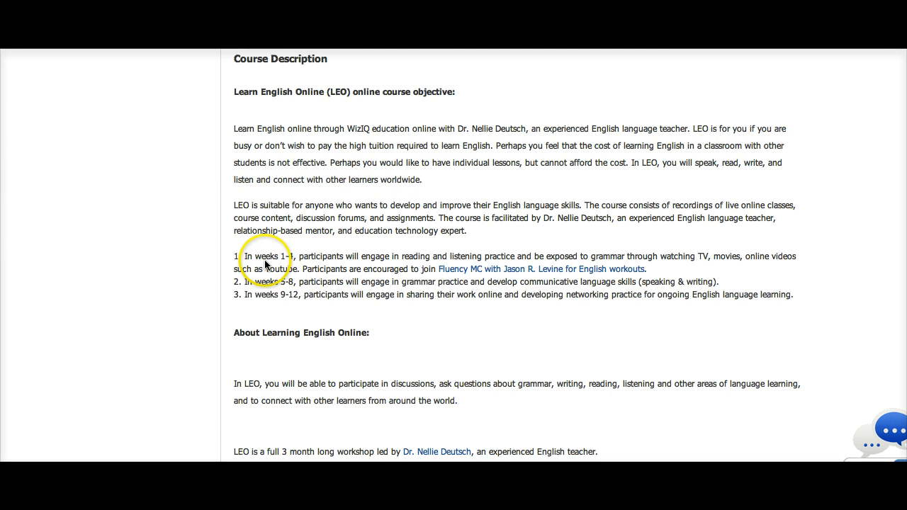
mouse_move(374, 265)
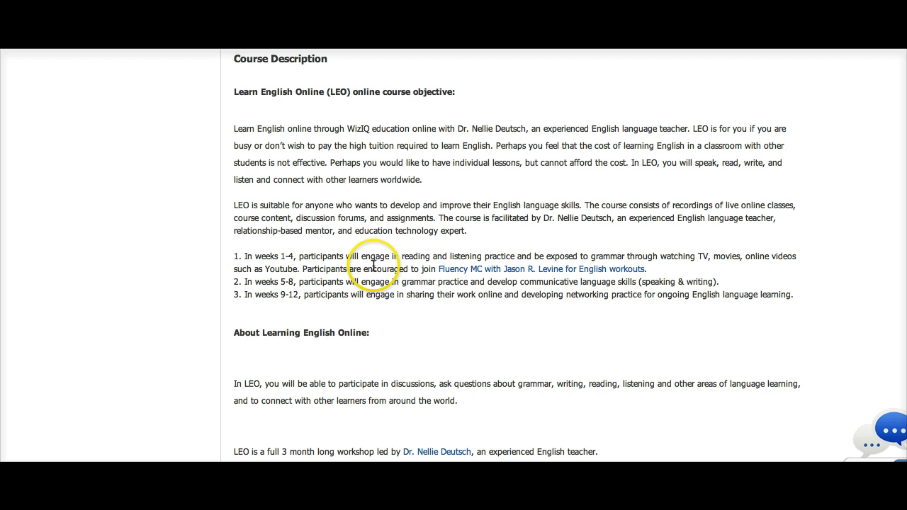
mouse_move(587, 253)
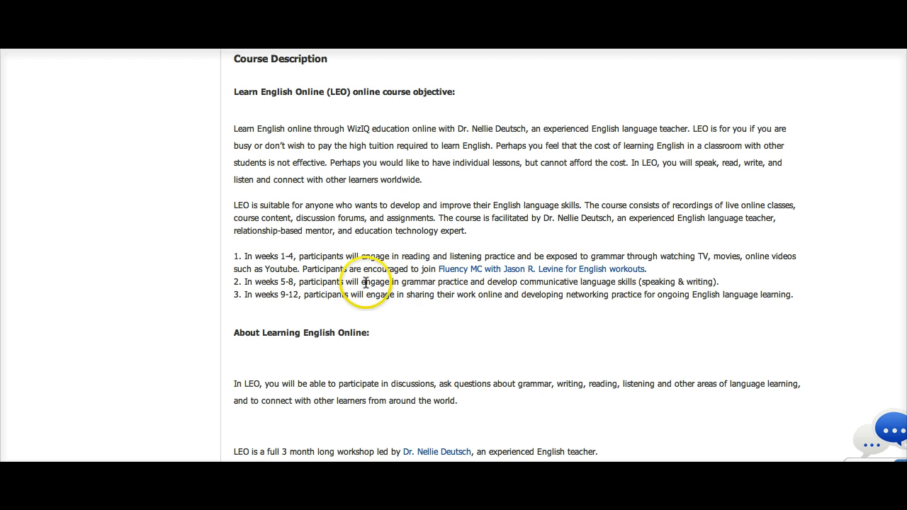
mouse_move(296, 269)
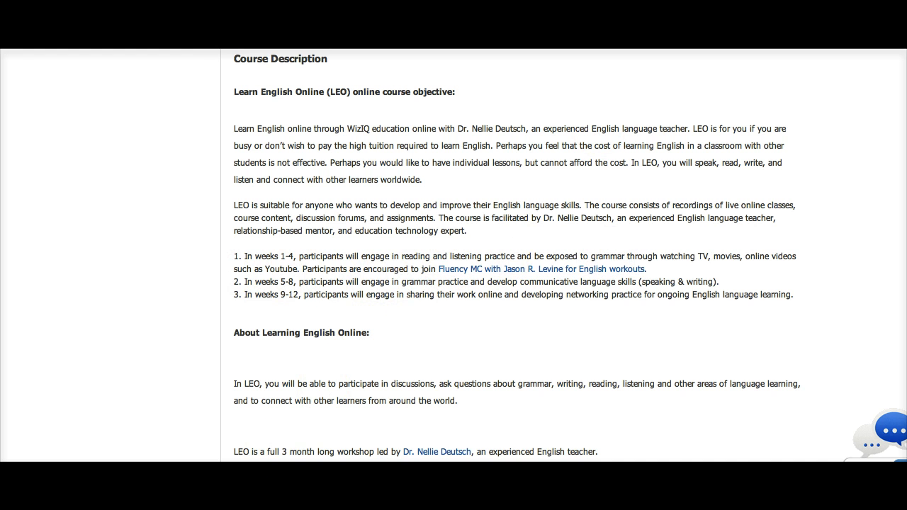
mouse_move(177, 283)
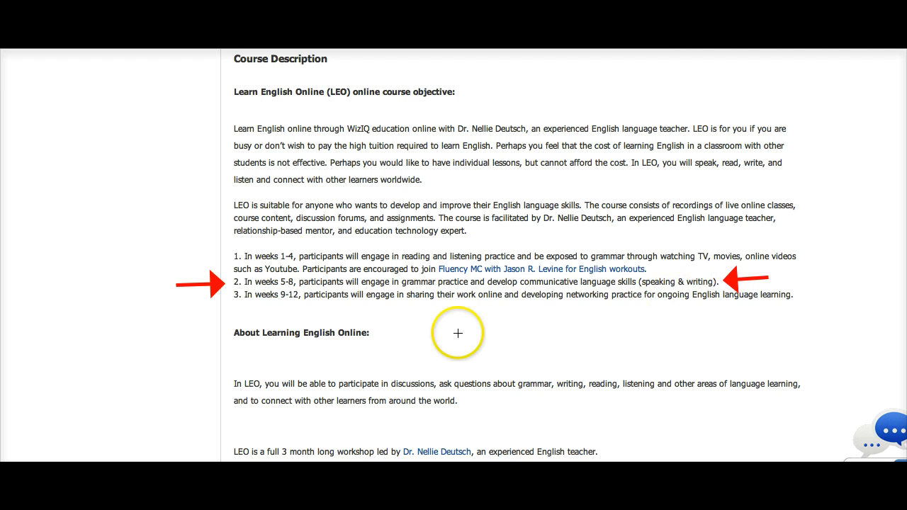
mouse_move(462, 309)
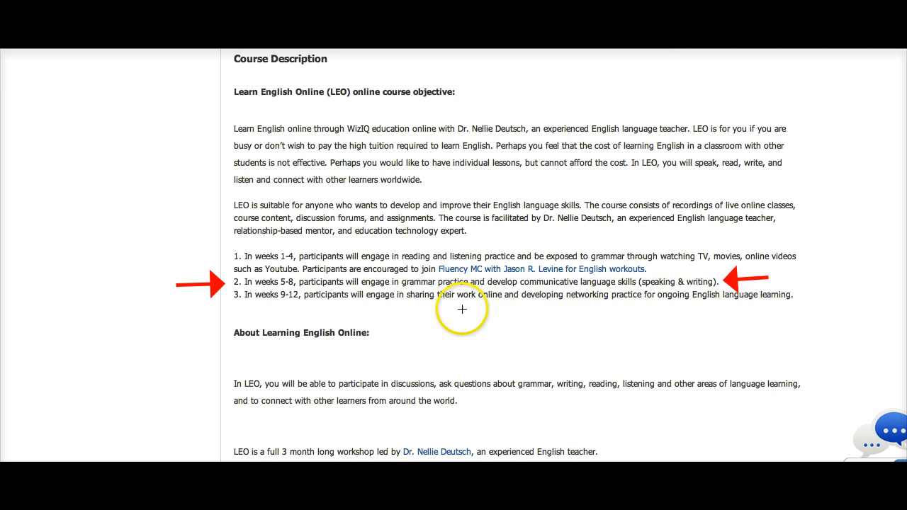
mouse_move(386, 320)
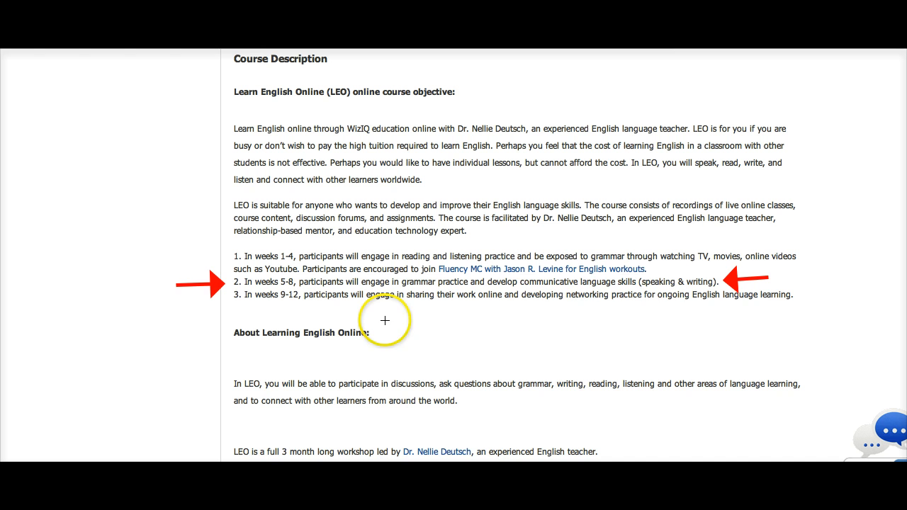
mouse_move(566, 315)
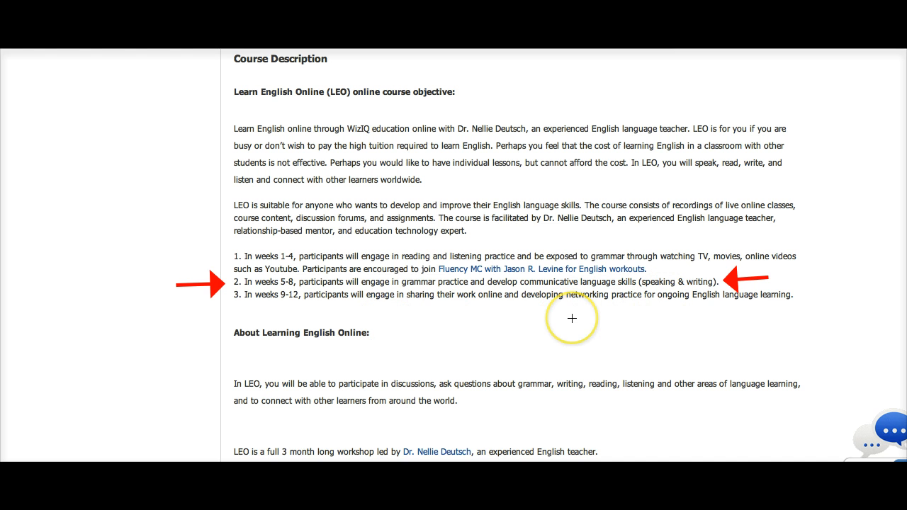
mouse_move(638, 313)
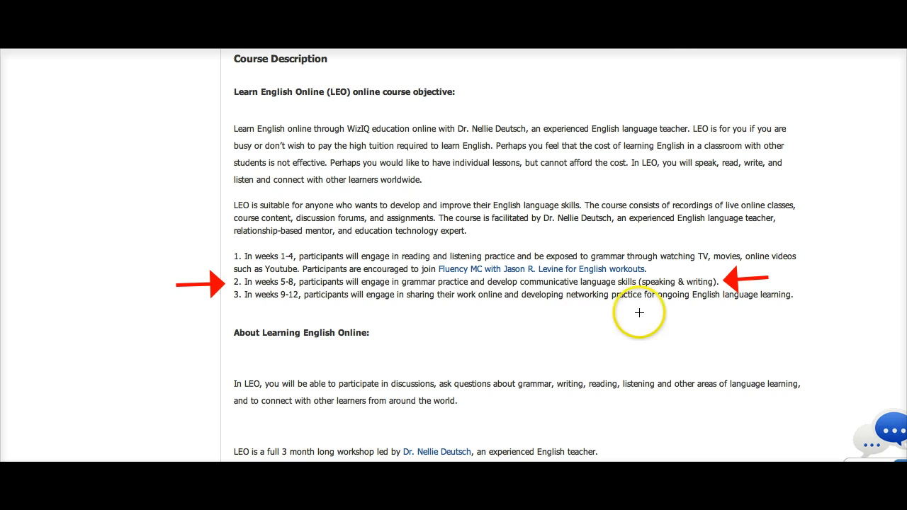
mouse_move(541, 325)
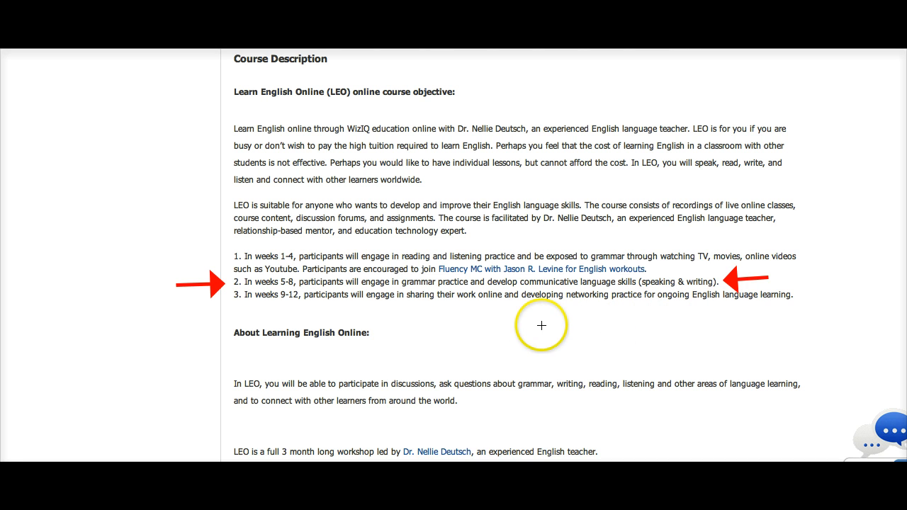
mouse_move(658, 325)
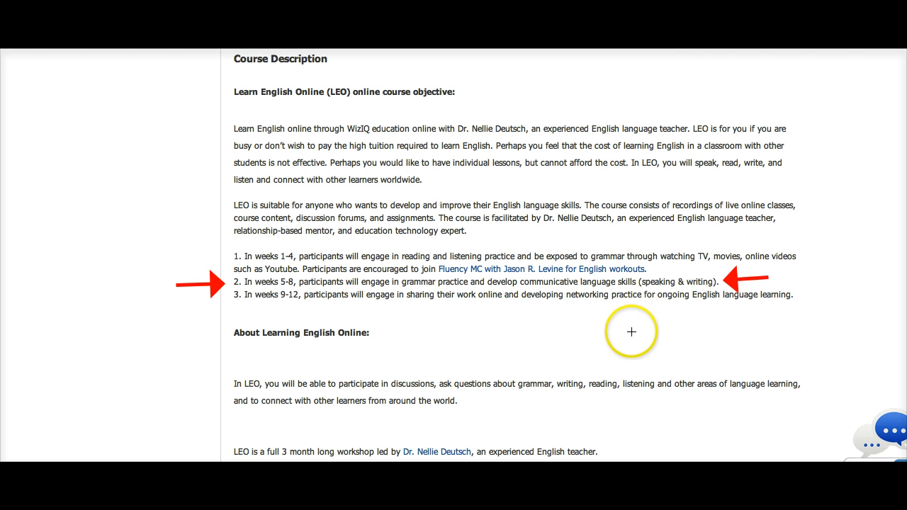
mouse_move(644, 289)
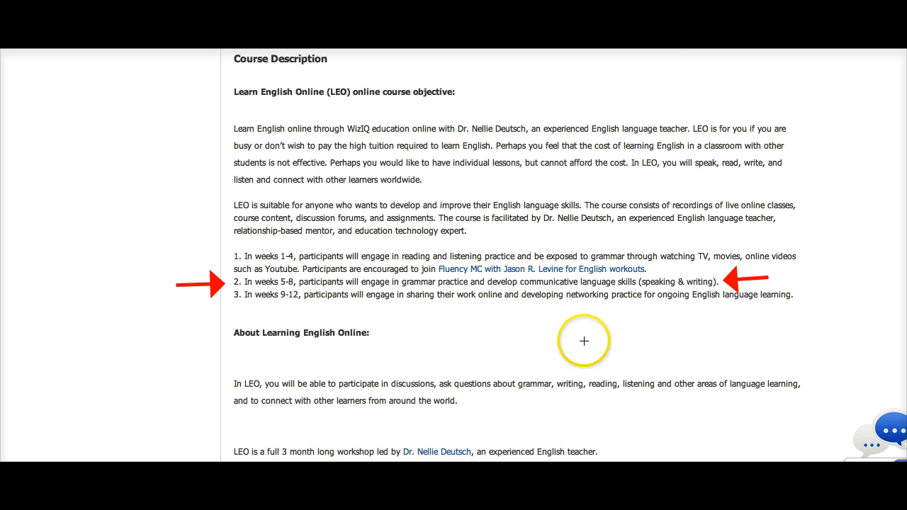
mouse_move(711, 127)
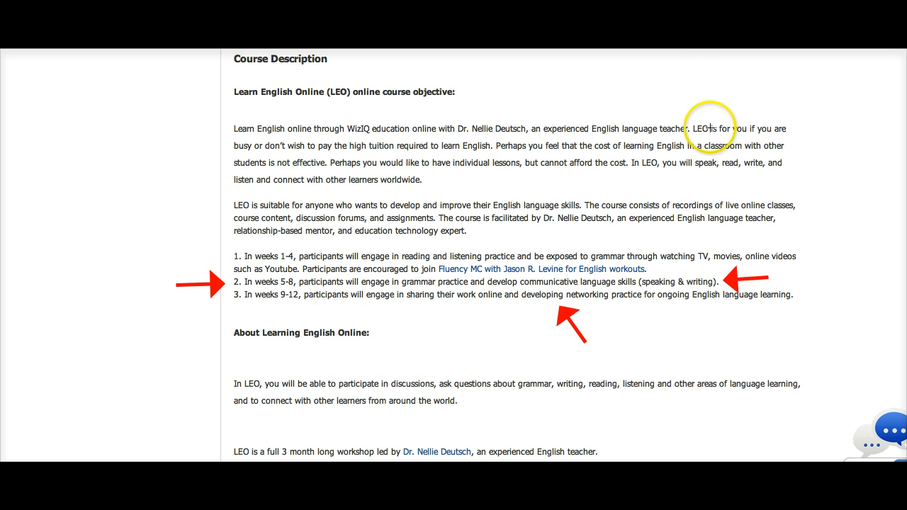
mouse_move(607, 244)
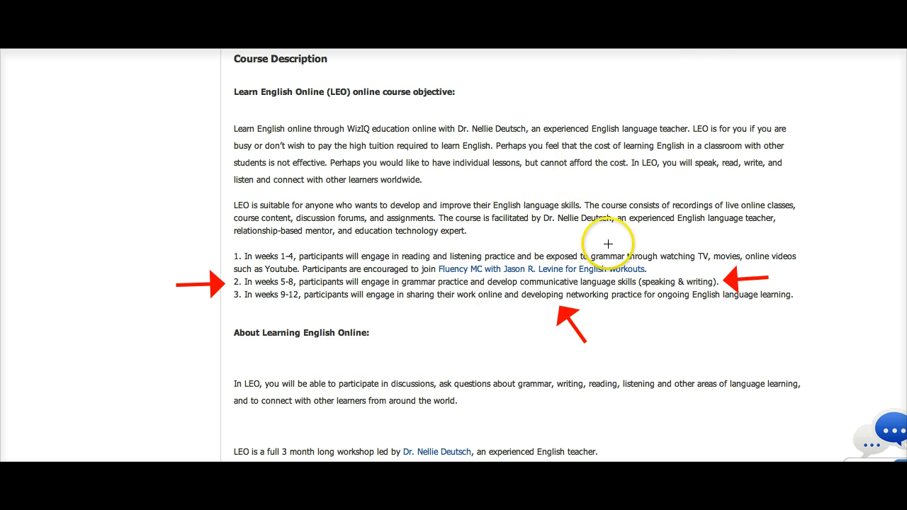
scroll(up, 3)
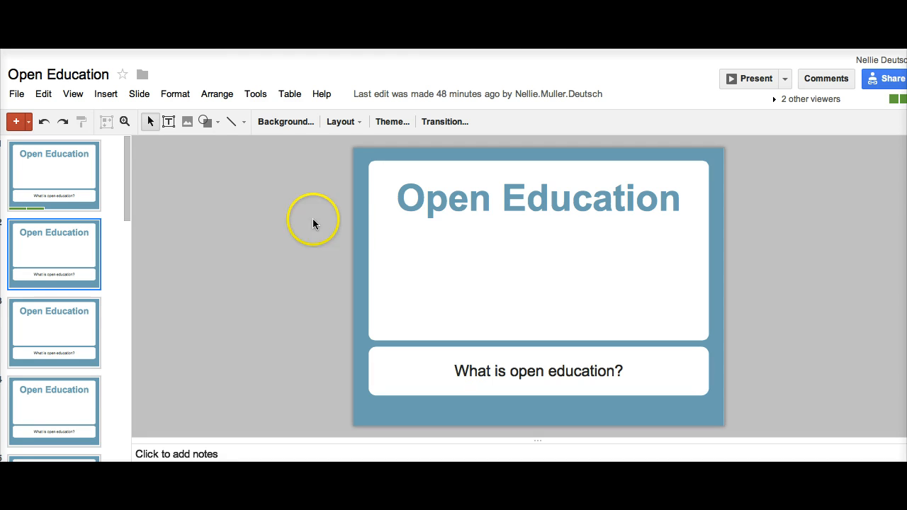
mouse_move(381, 247)
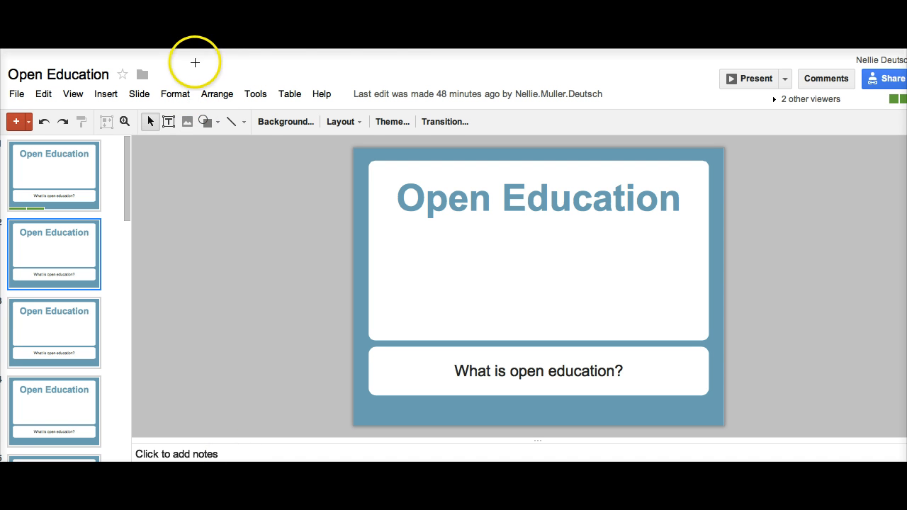
mouse_move(170, 190)
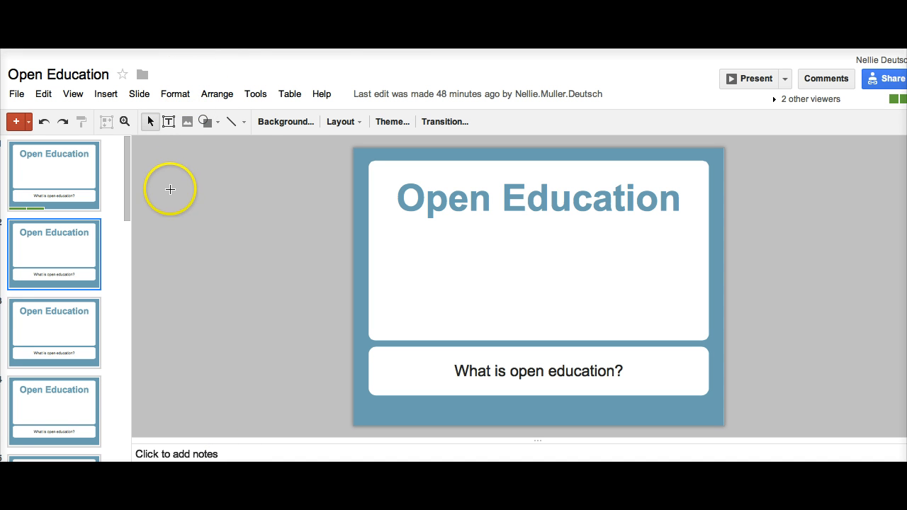
mouse_move(154, 190)
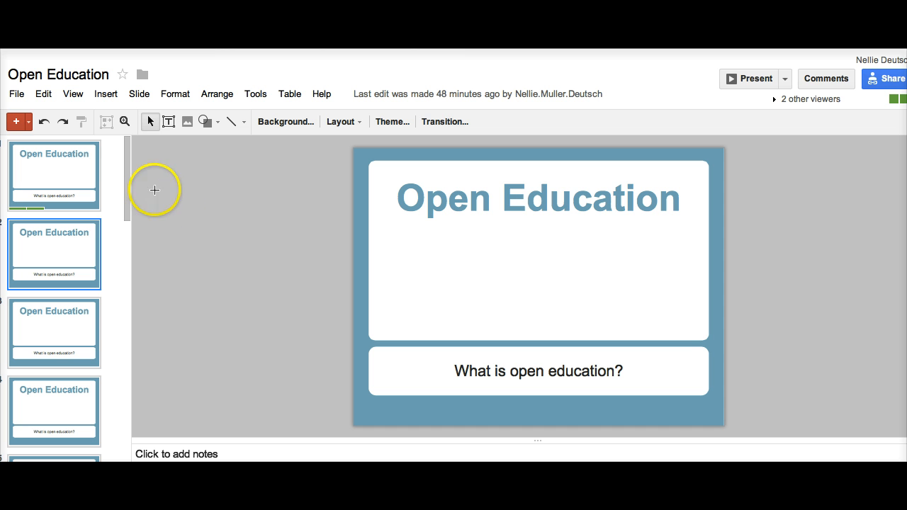
mouse_move(110, 105)
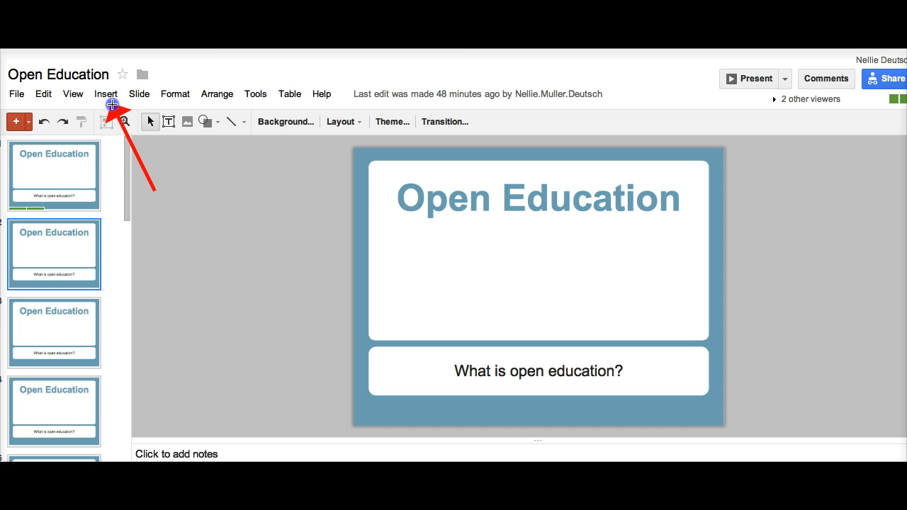
mouse_move(110, 105)
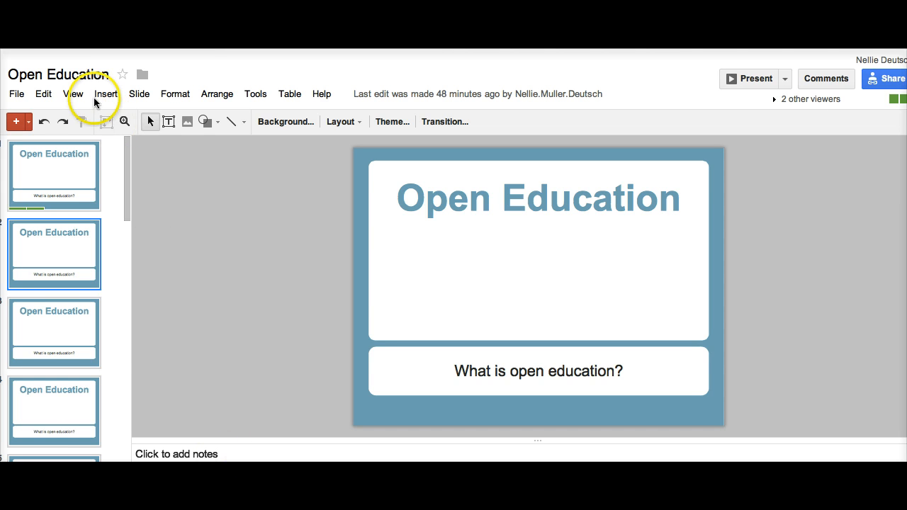
click(105, 94)
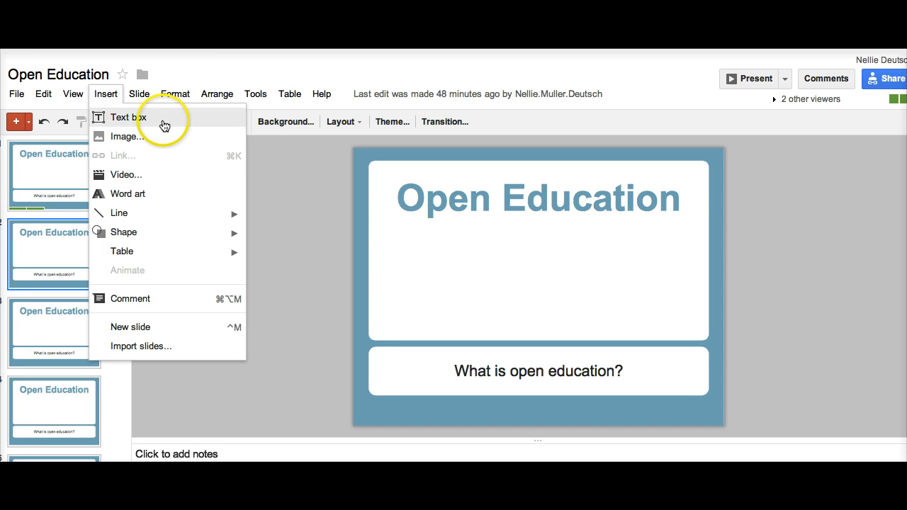
mouse_move(155, 136)
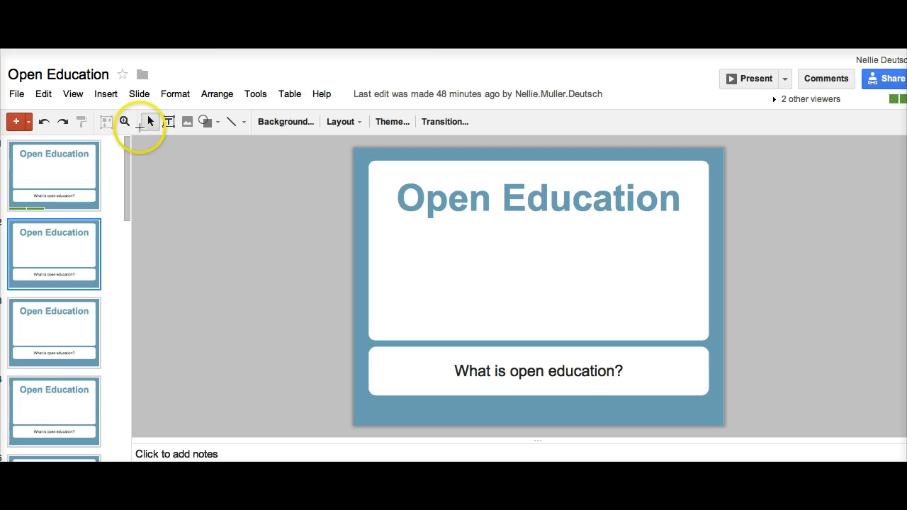
mouse_move(190, 234)
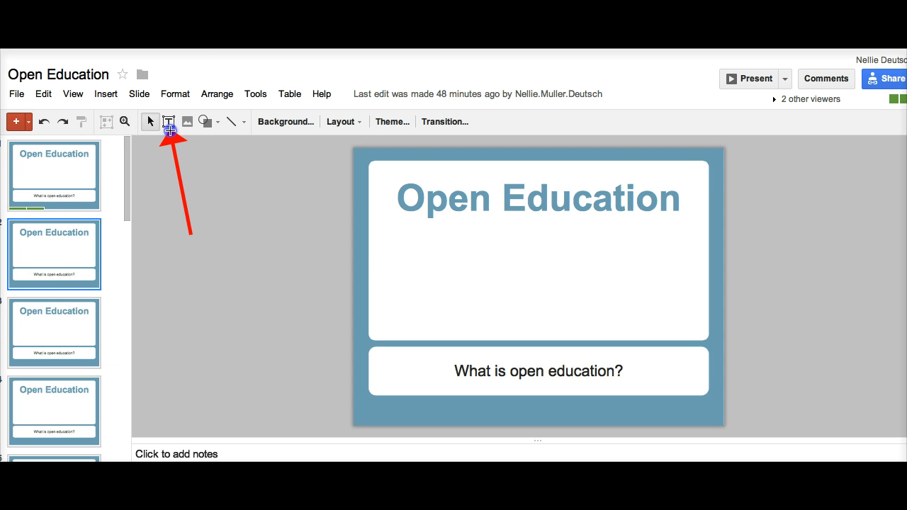
mouse_move(201, 93)
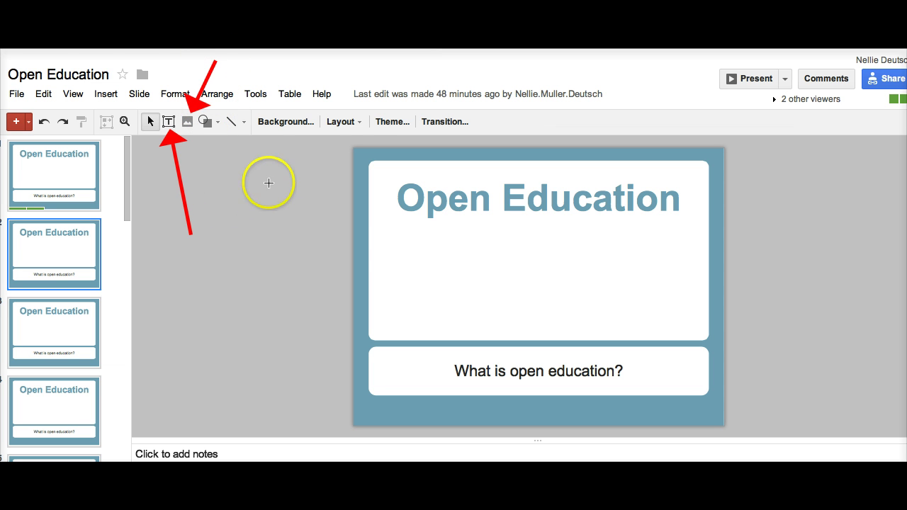
mouse_move(434, 170)
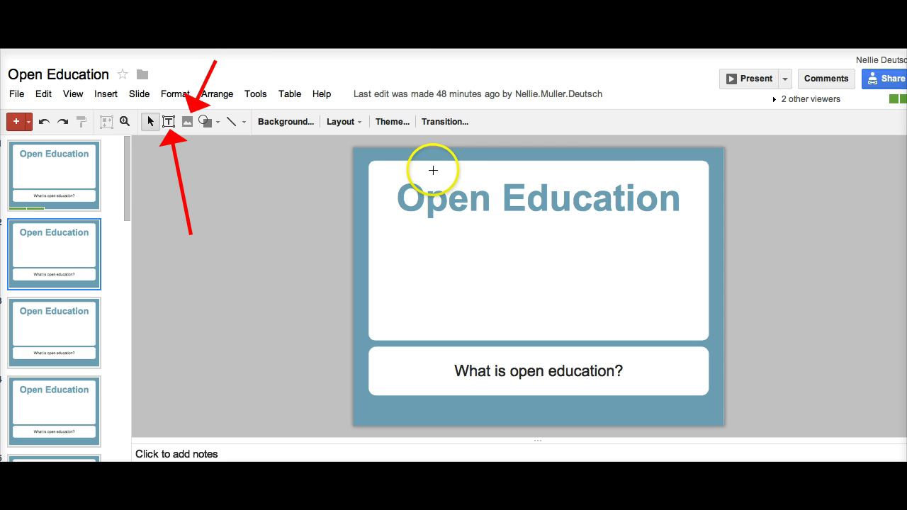
mouse_move(266, 167)
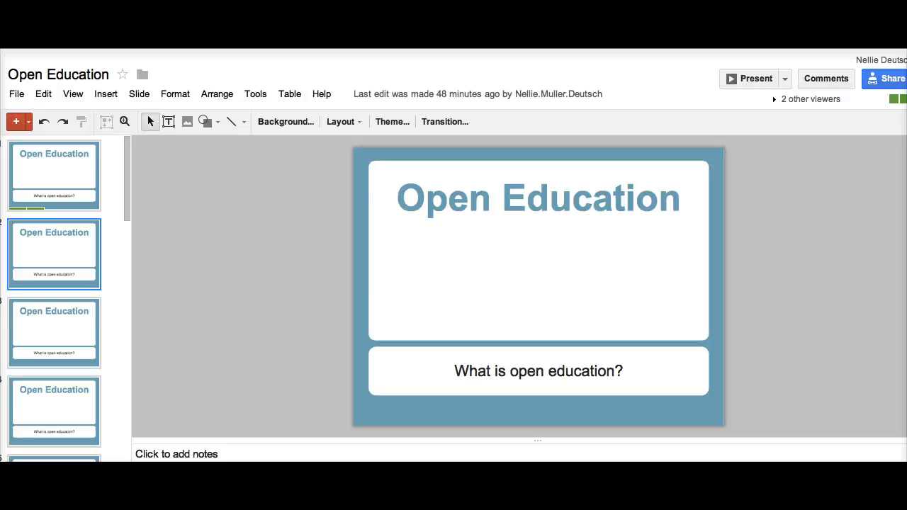
mouse_move(240, 211)
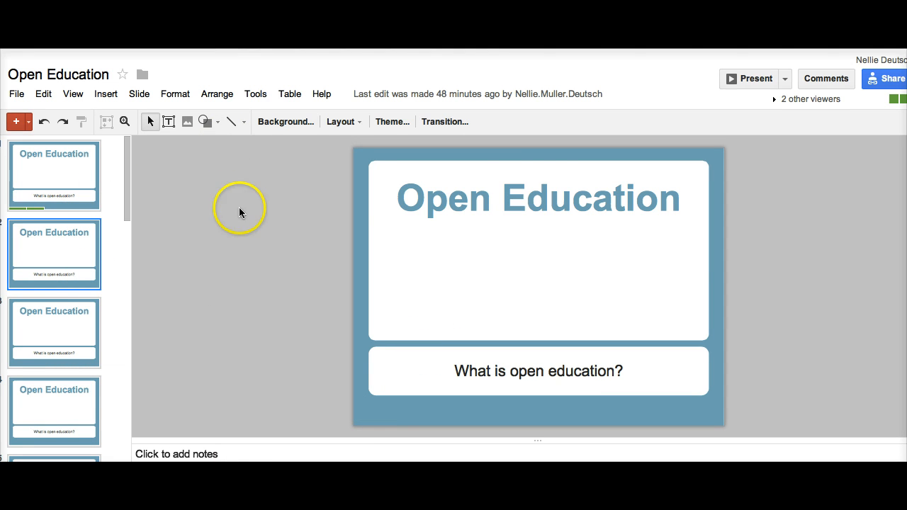
mouse_move(369, 139)
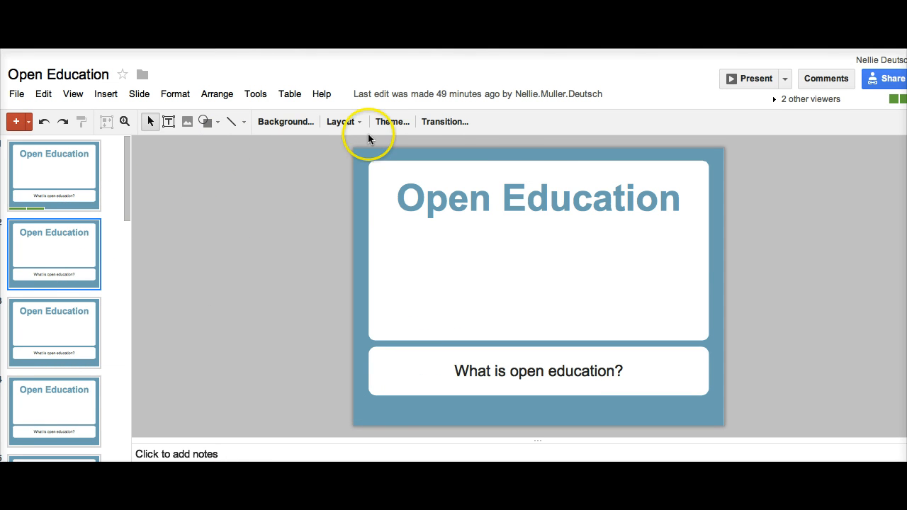
mouse_move(346, 210)
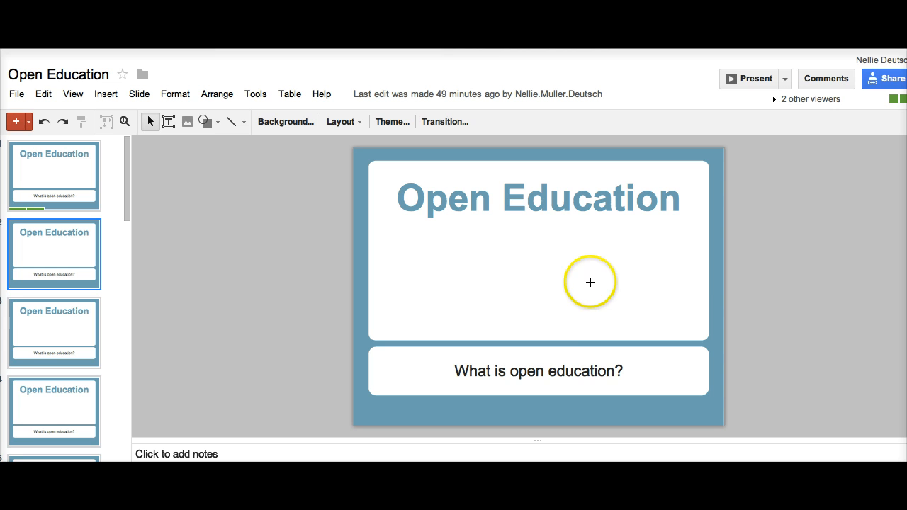
mouse_move(845, 150)
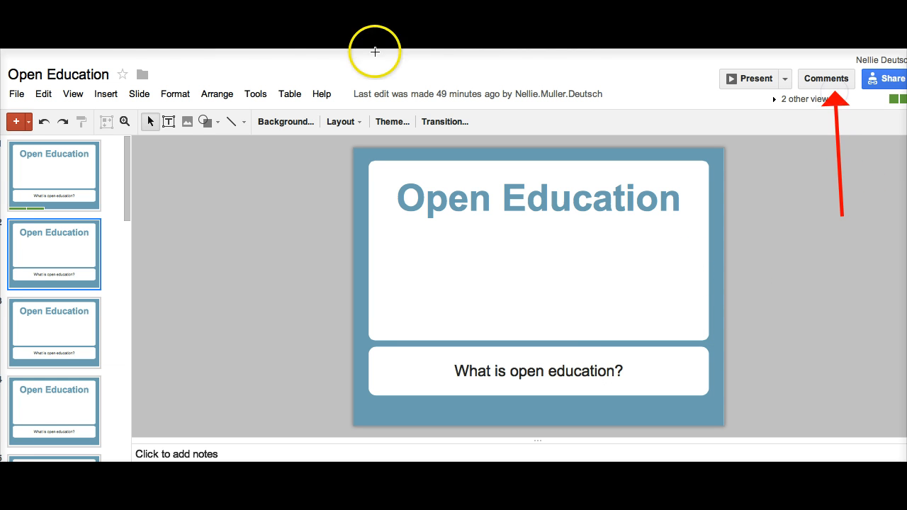
mouse_move(706, 79)
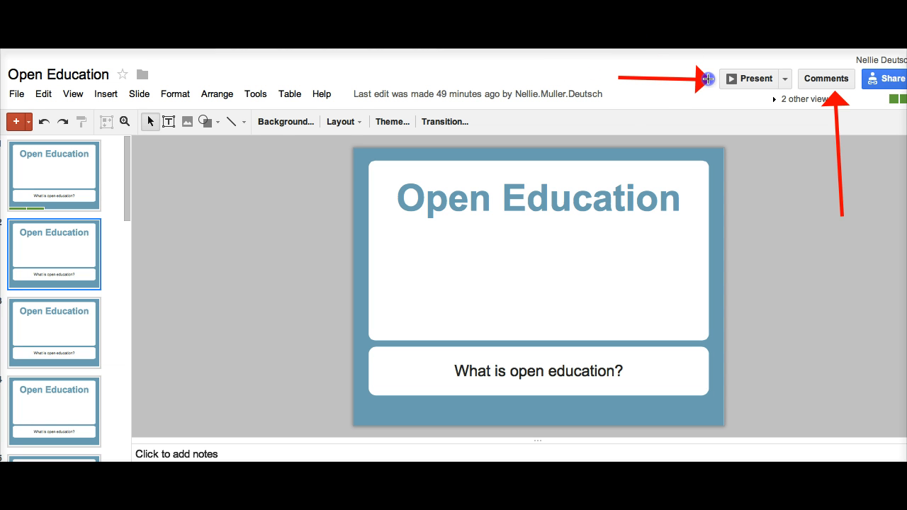
mouse_move(138, 90)
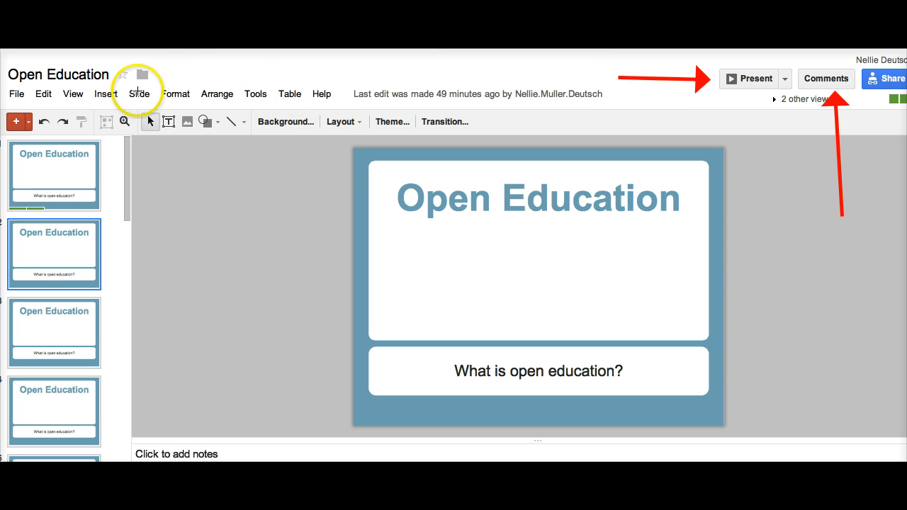
mouse_move(156, 64)
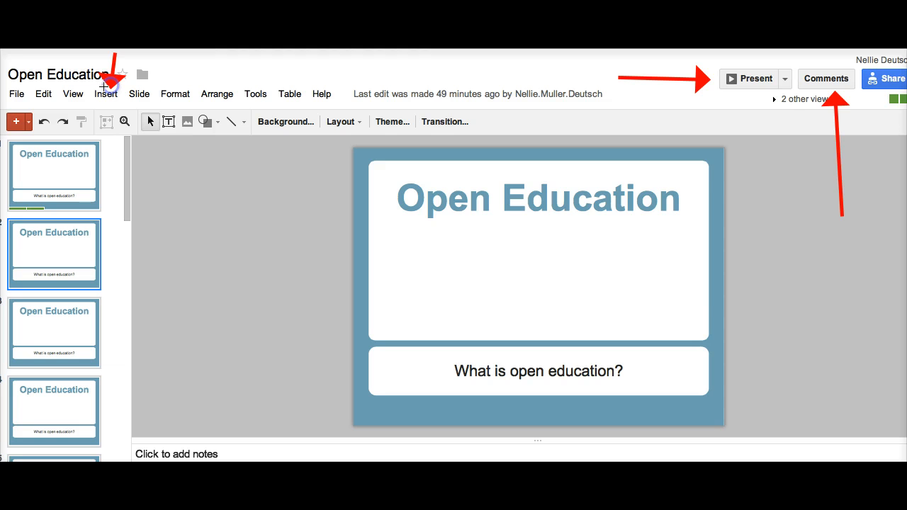
mouse_move(21, 77)
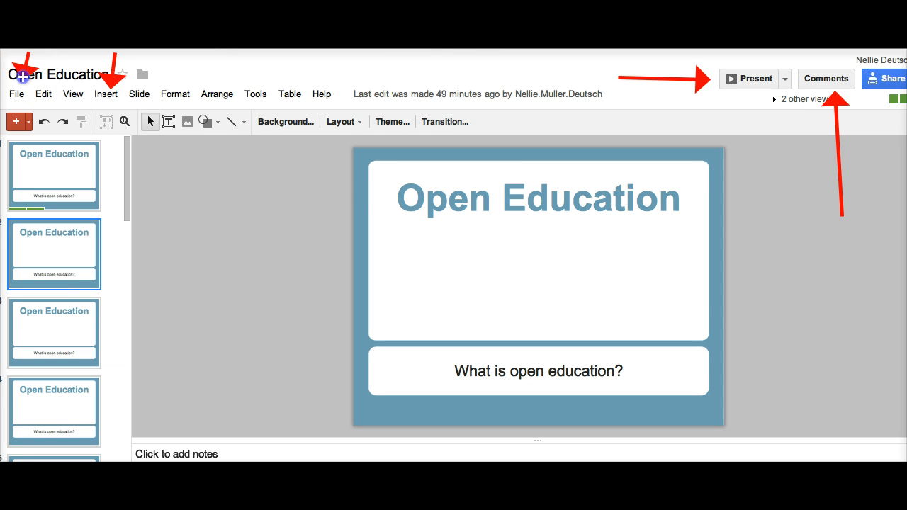
mouse_move(48, 108)
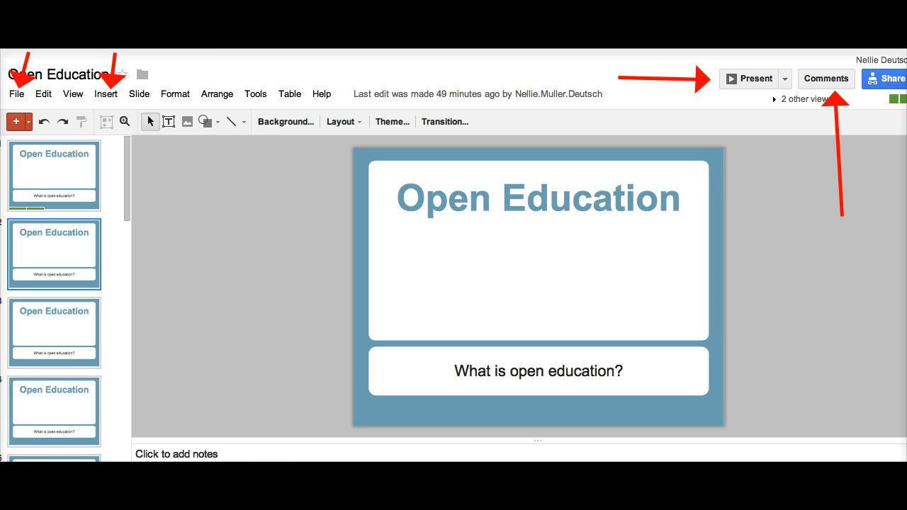
click(537, 257)
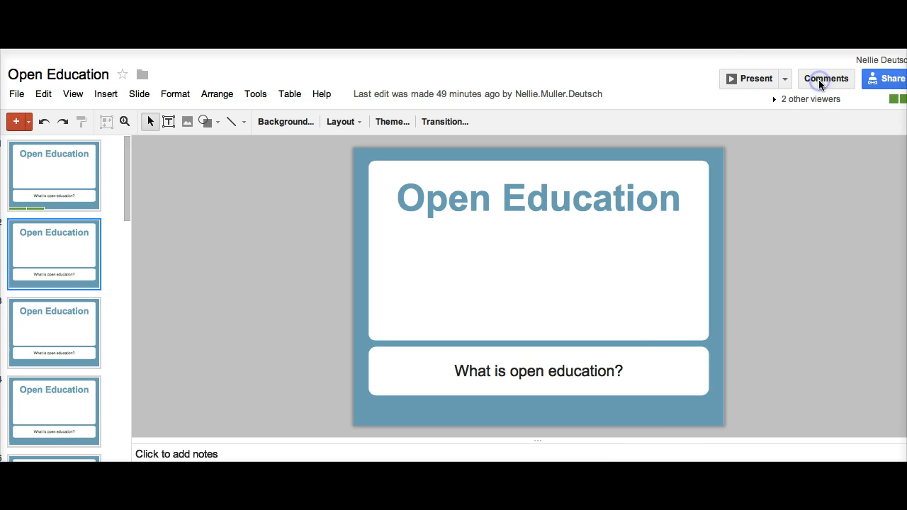
click(825, 79)
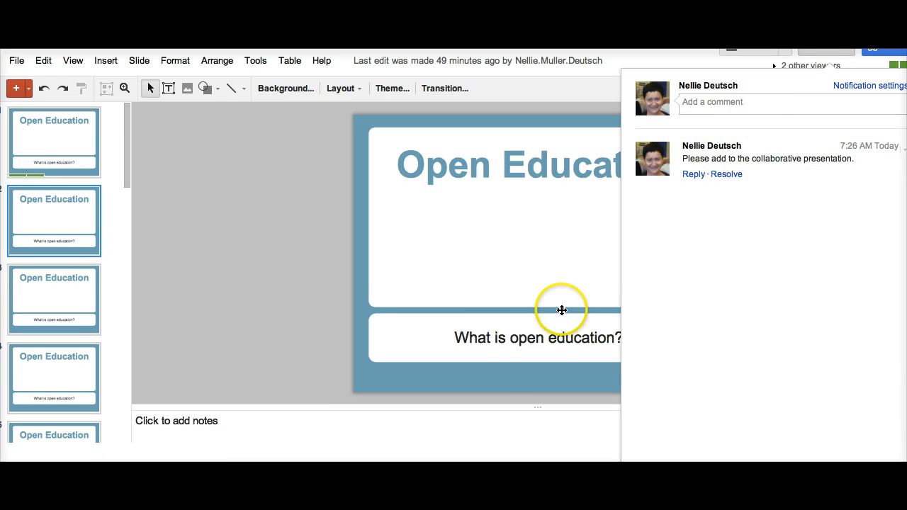
mouse_move(815, 162)
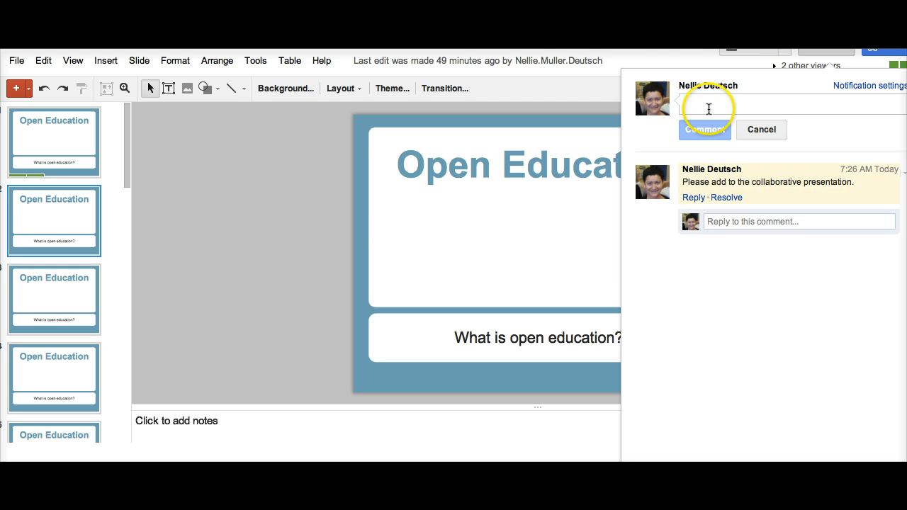
mouse_move(419, 360)
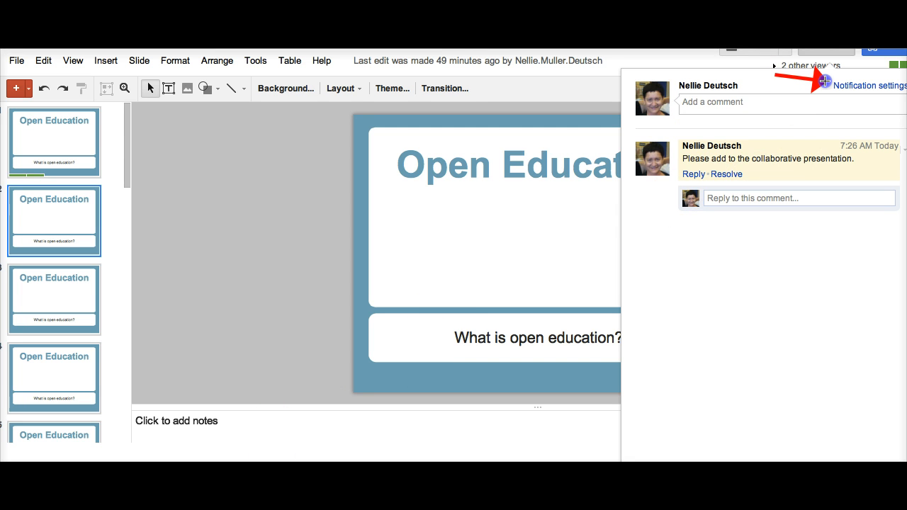
mouse_move(615, 279)
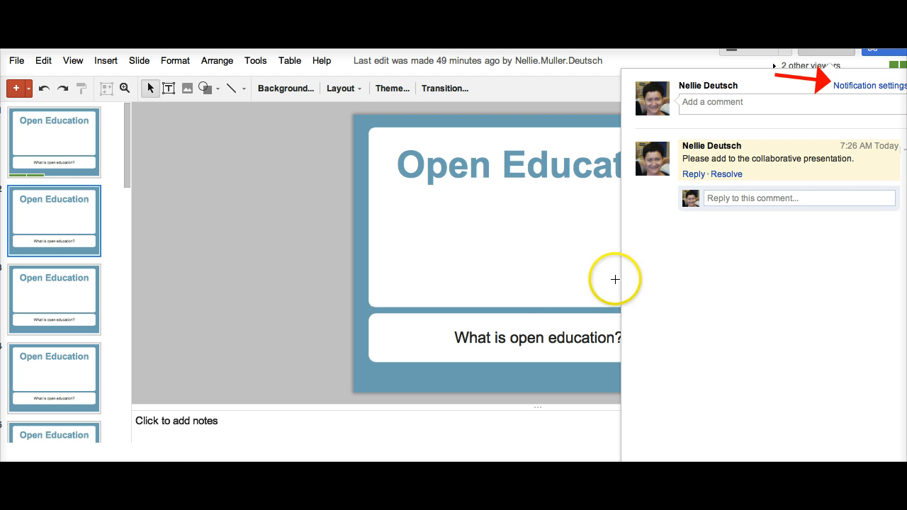
mouse_move(834, 167)
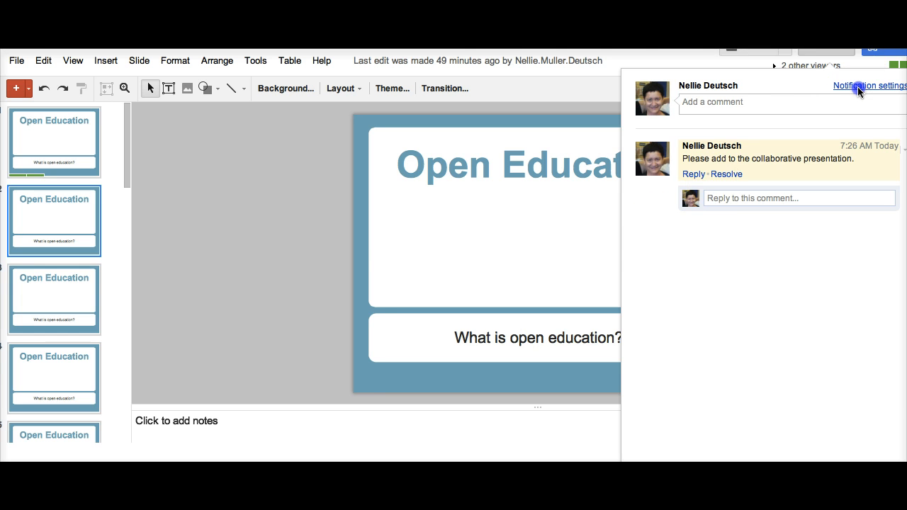
click(867, 86)
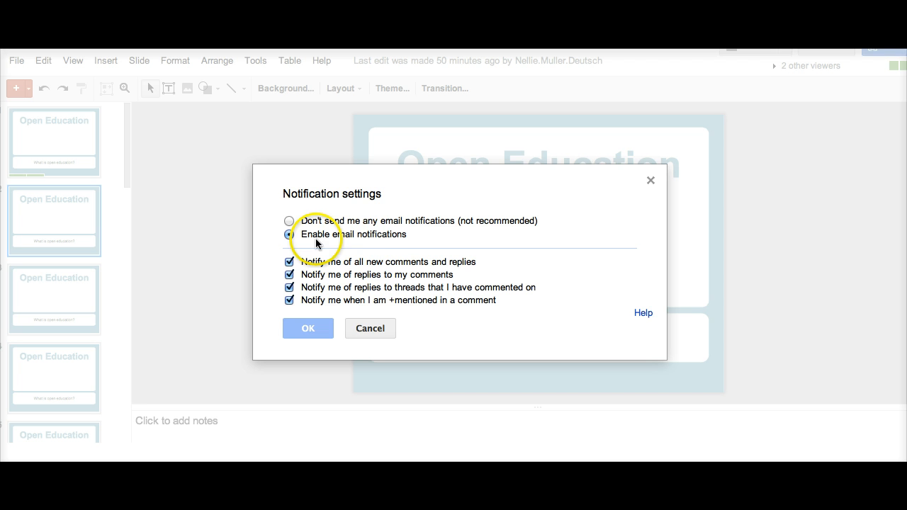
mouse_move(371, 329)
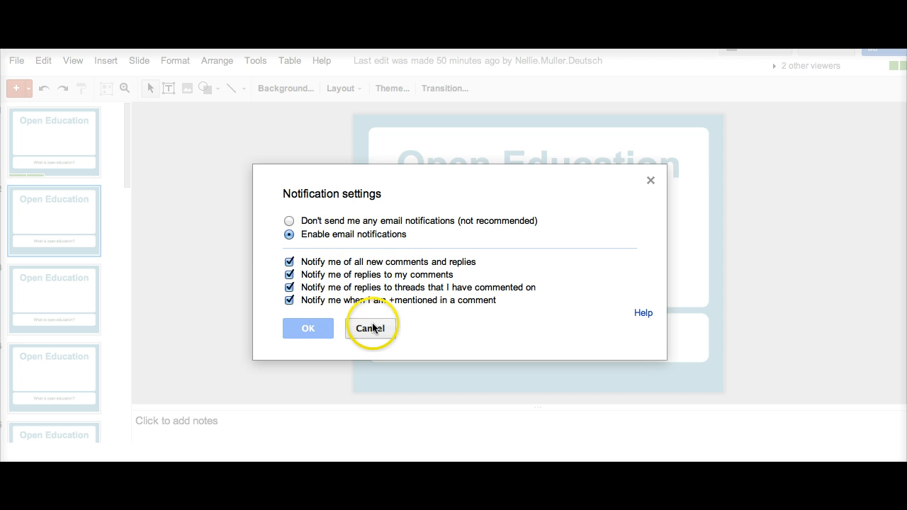
click(372, 329)
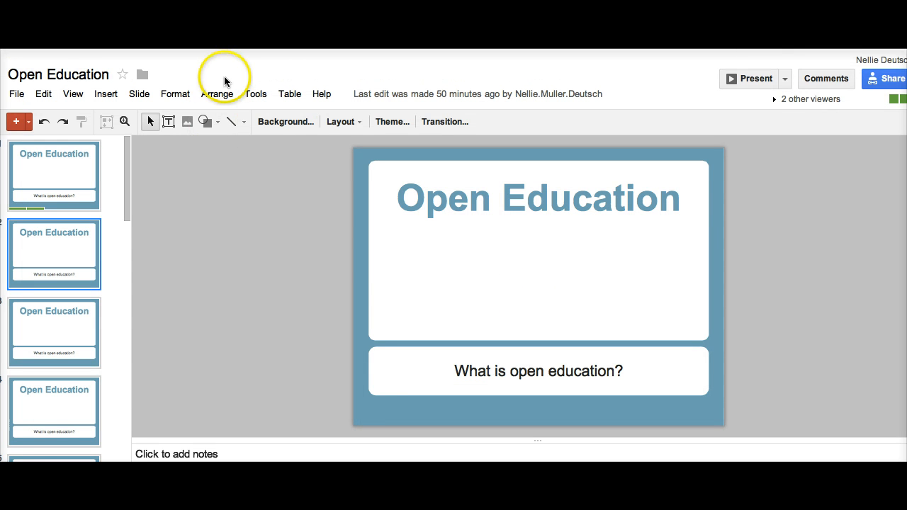
mouse_move(250, 417)
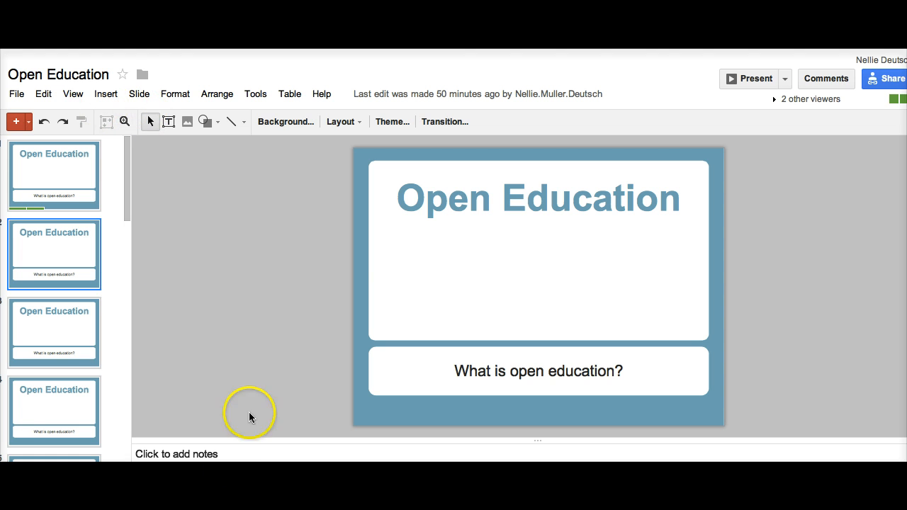
mouse_move(123, 58)
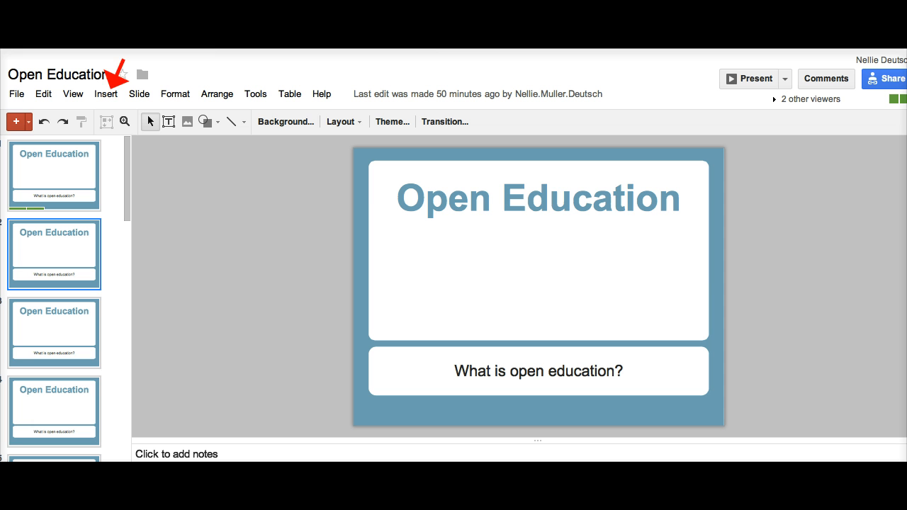
mouse_move(106, 93)
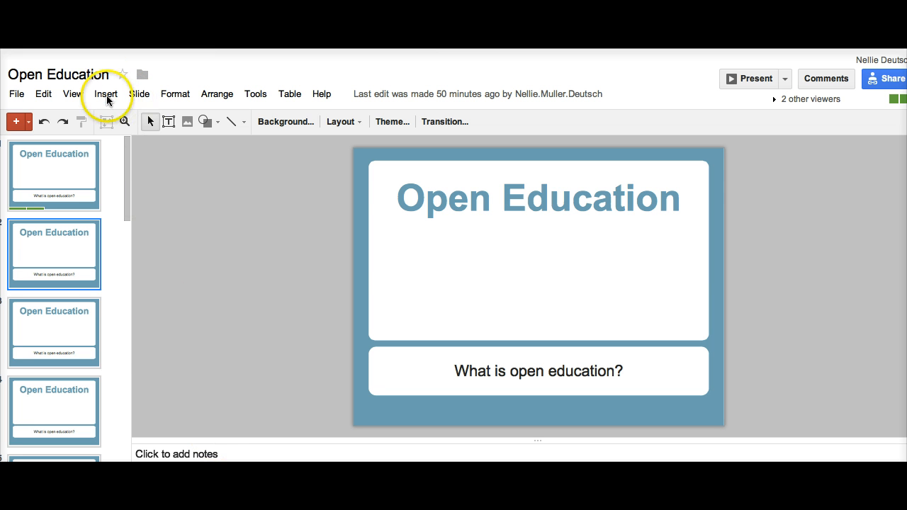
Step: Post a slide comment reading "Please ask questions as you go." via Insert > Comment
click(105, 93)
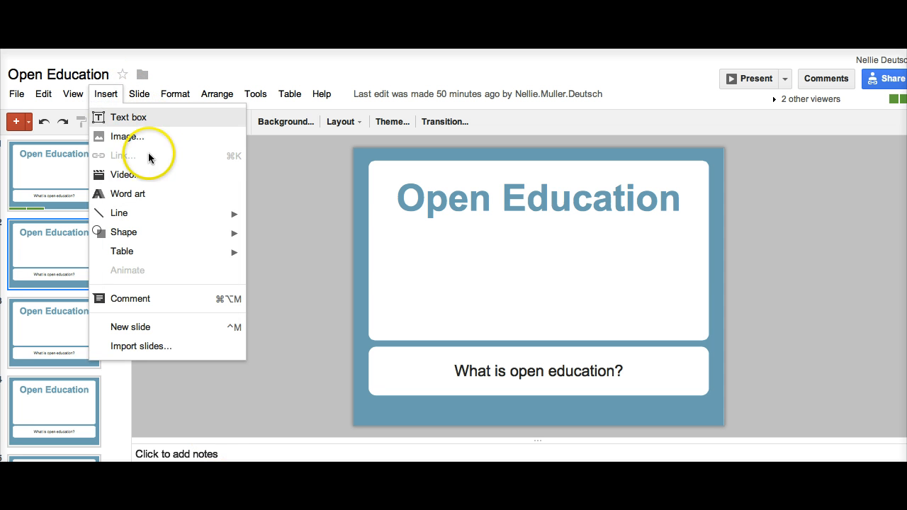
mouse_move(128, 193)
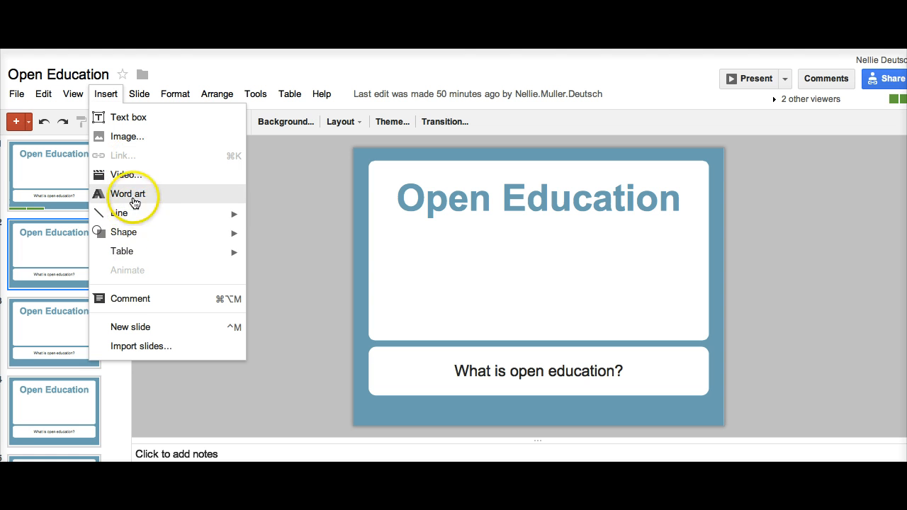
mouse_move(135, 298)
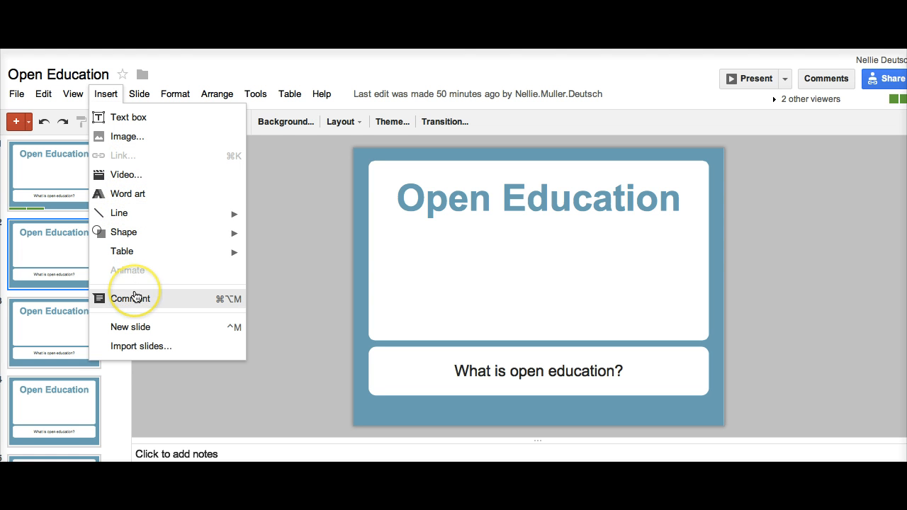
mouse_move(145, 193)
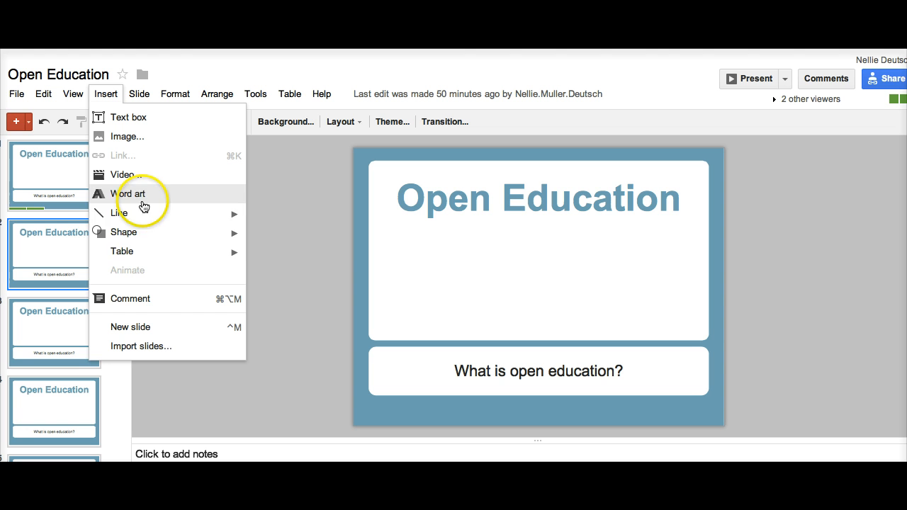
mouse_move(136, 298)
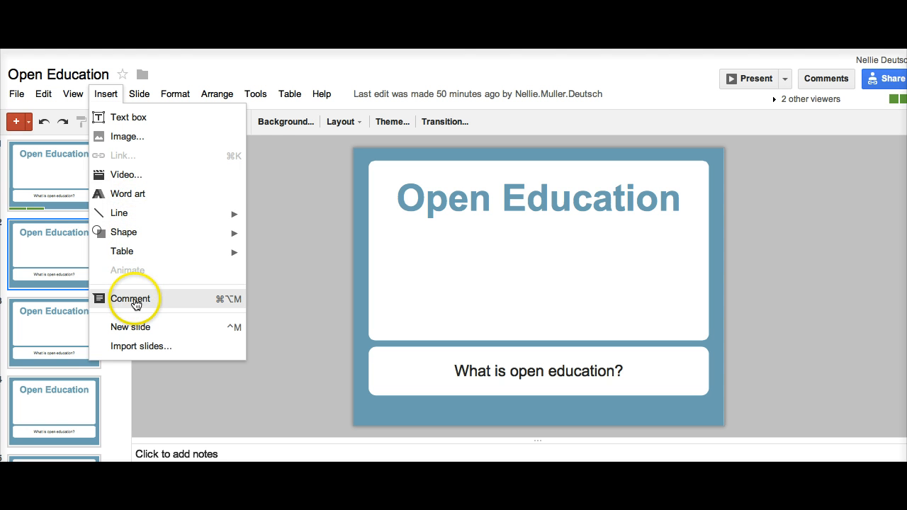
click(130, 298)
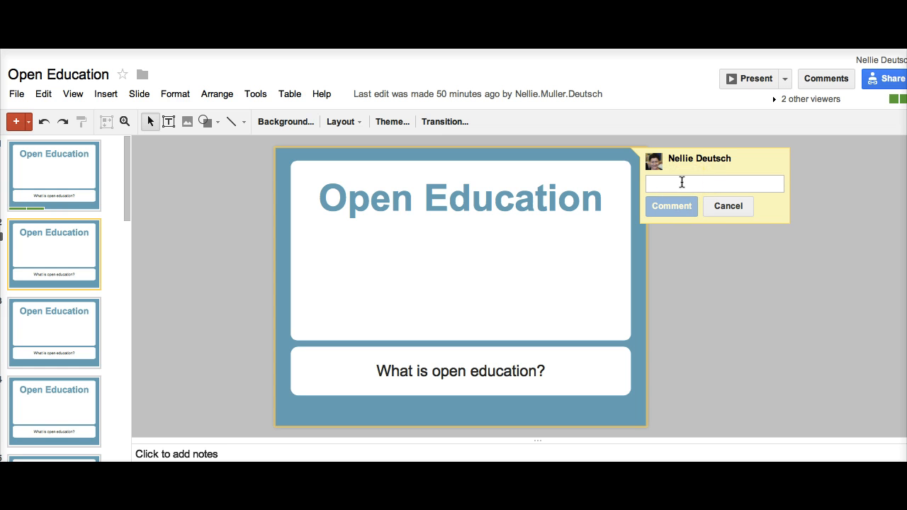
text(Plese)
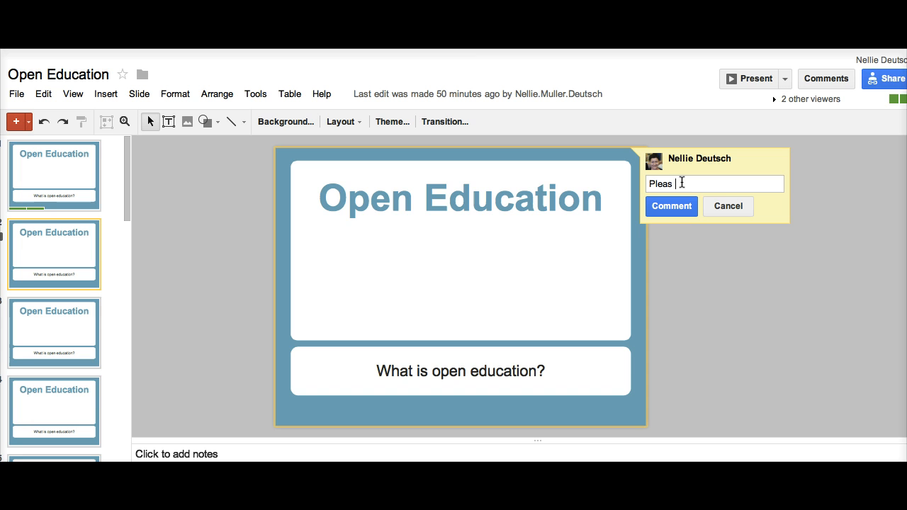
text(e)
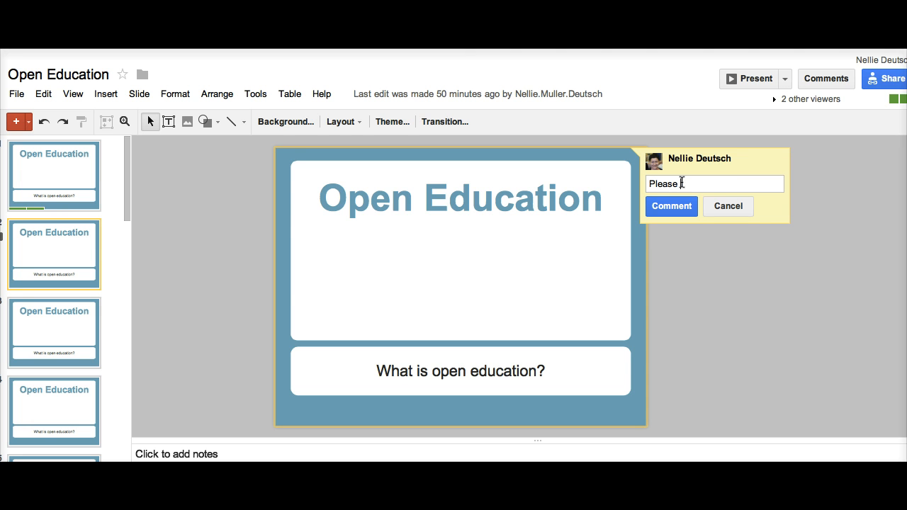
text(ask w)
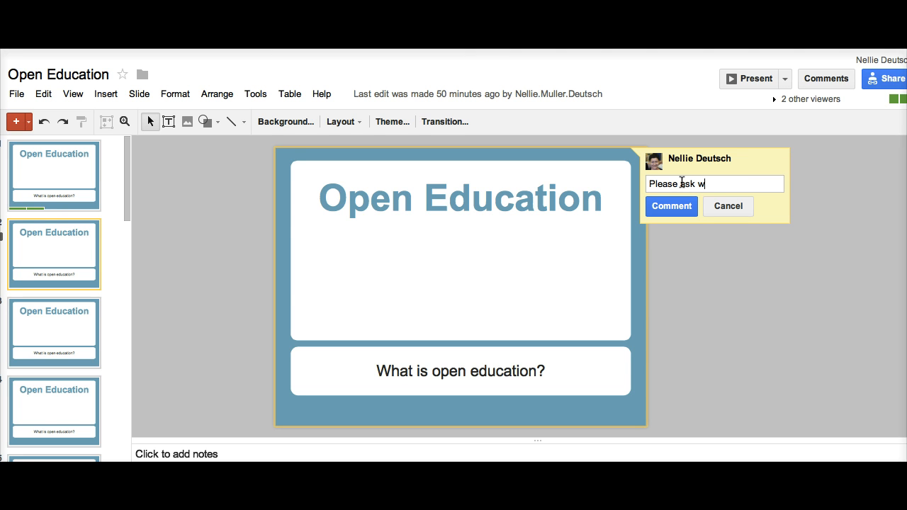
text(questions)
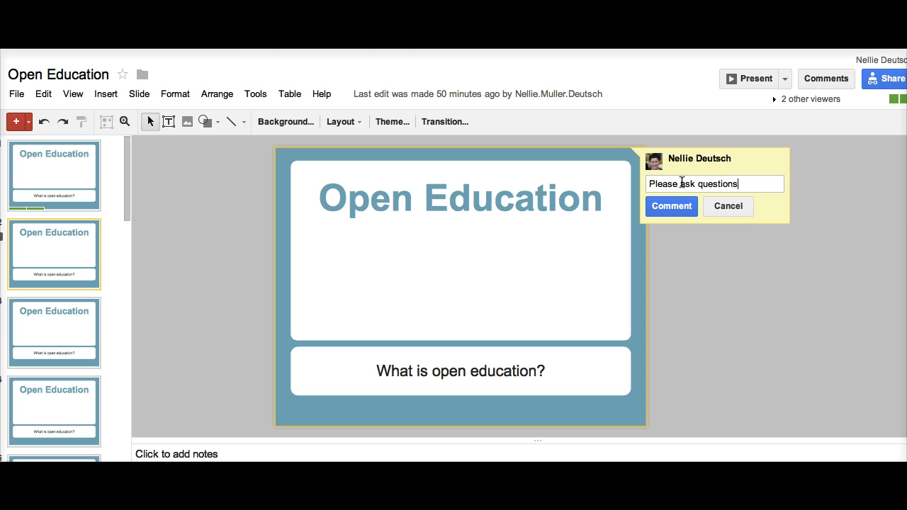
text(as you)
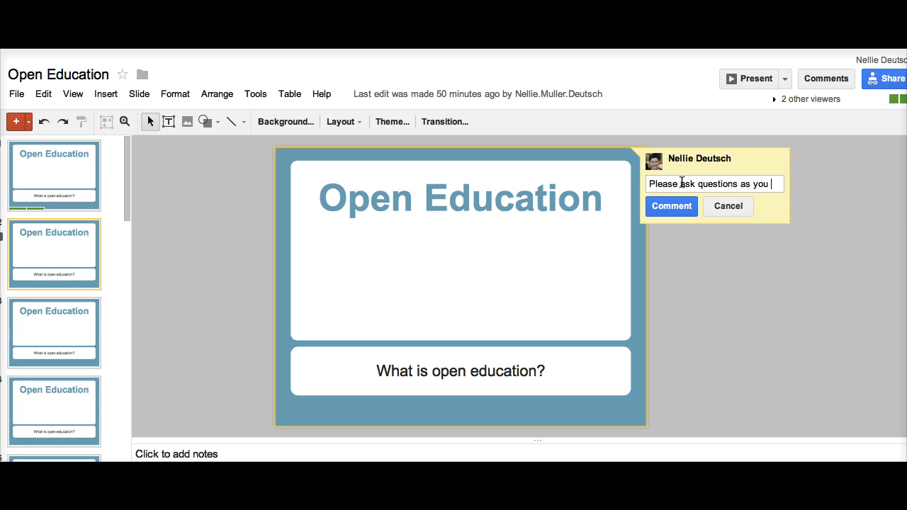
text(go.)
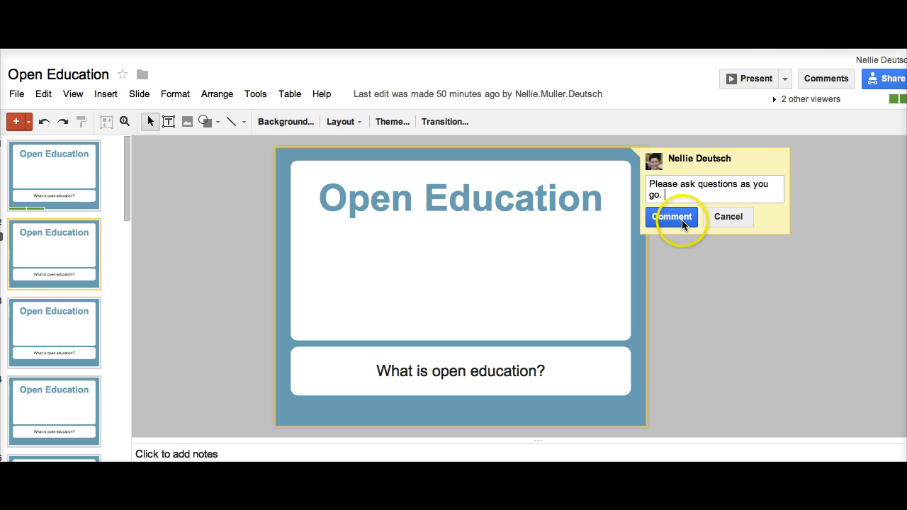
click(672, 217)
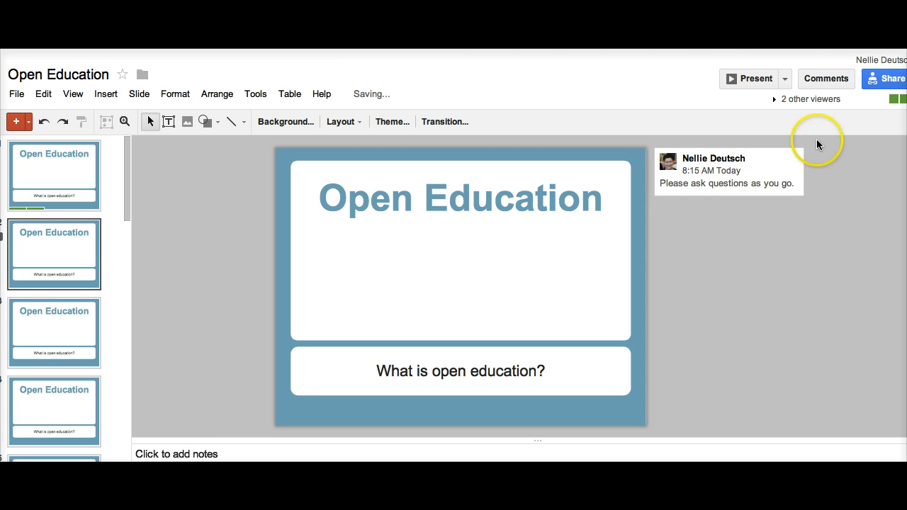
click(825, 79)
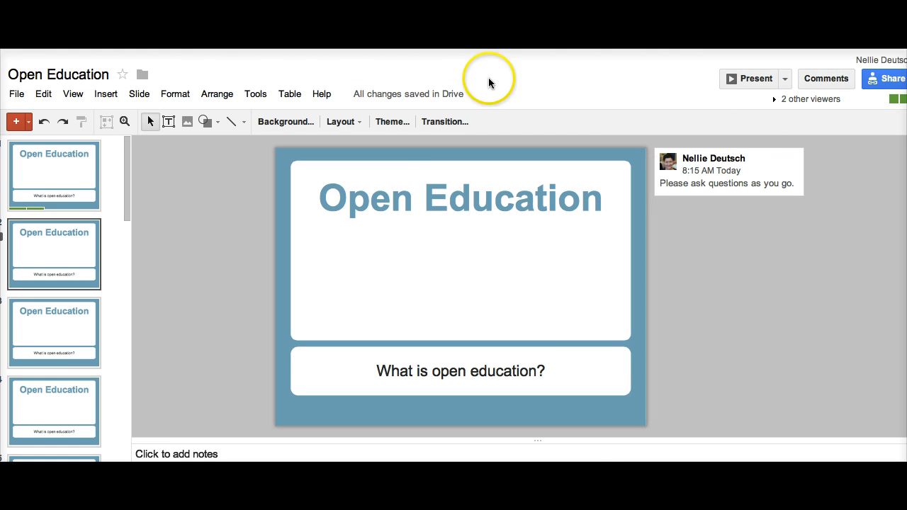
mouse_move(826, 80)
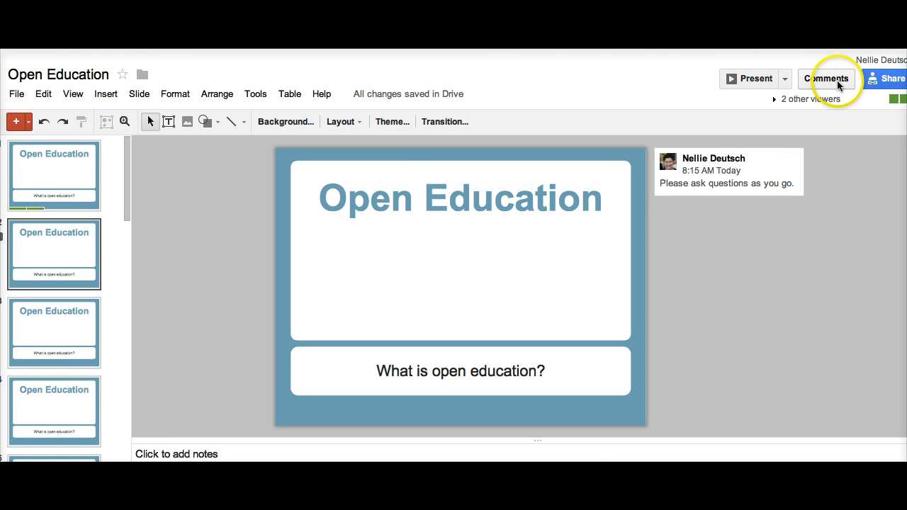
mouse_move(104, 94)
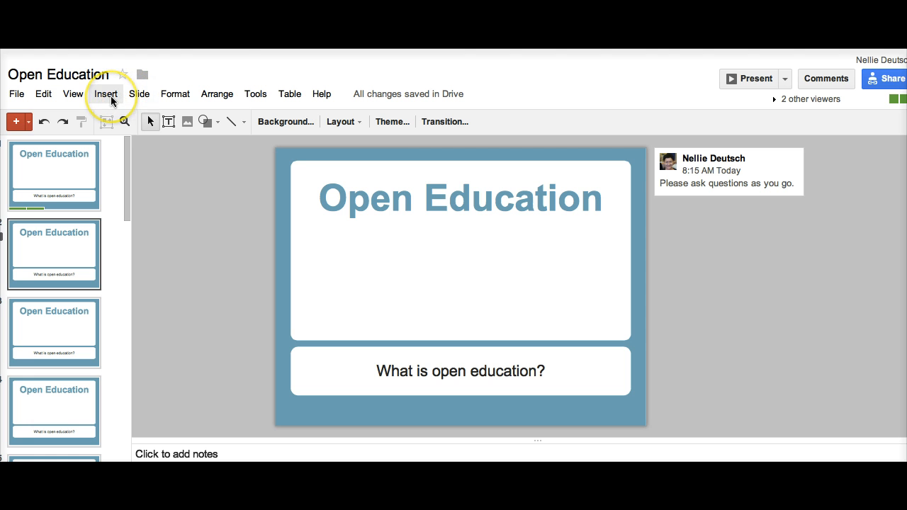
mouse_move(495, 215)
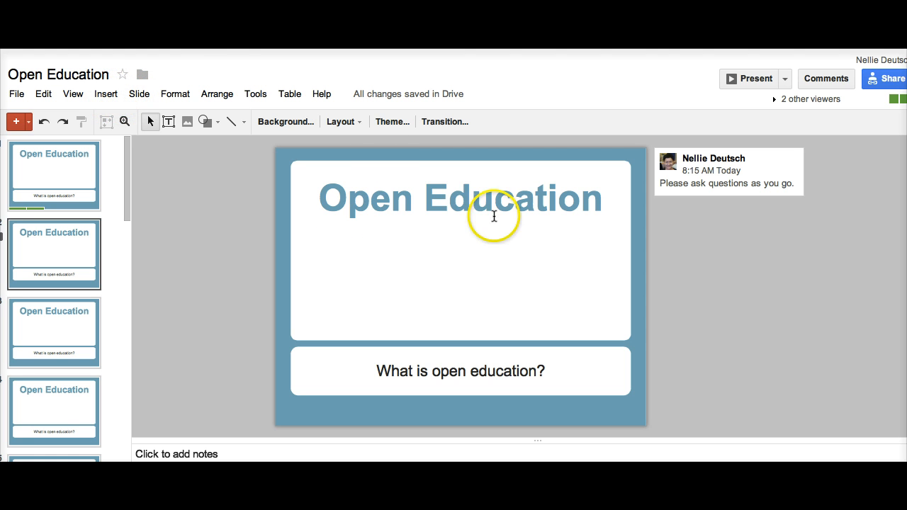
mouse_move(395, 304)
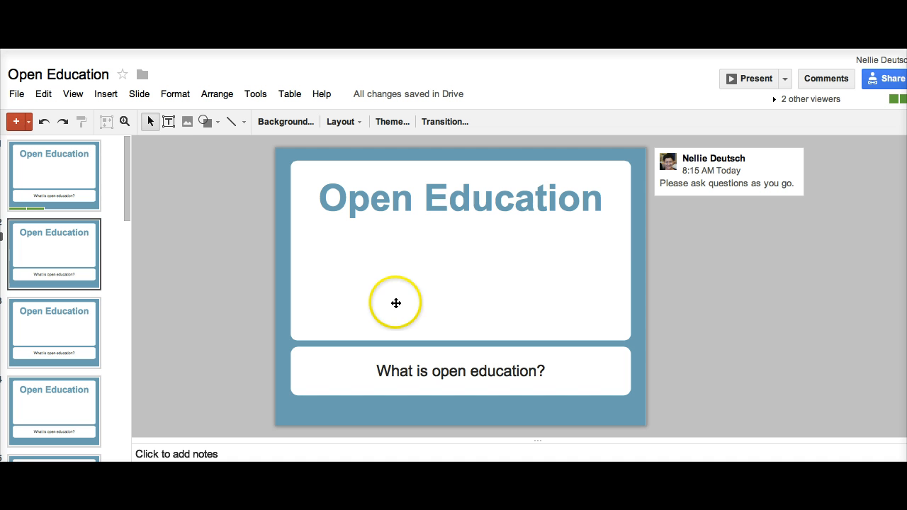
mouse_move(454, 278)
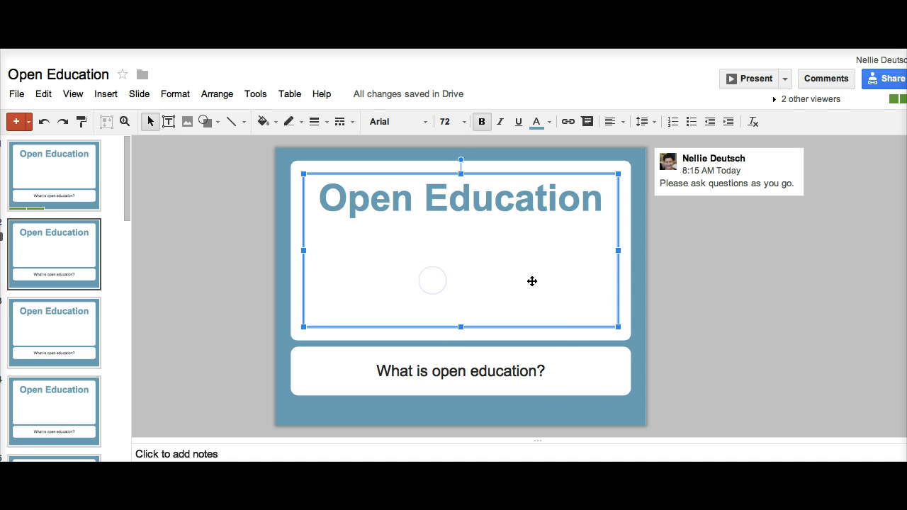
click(190, 157)
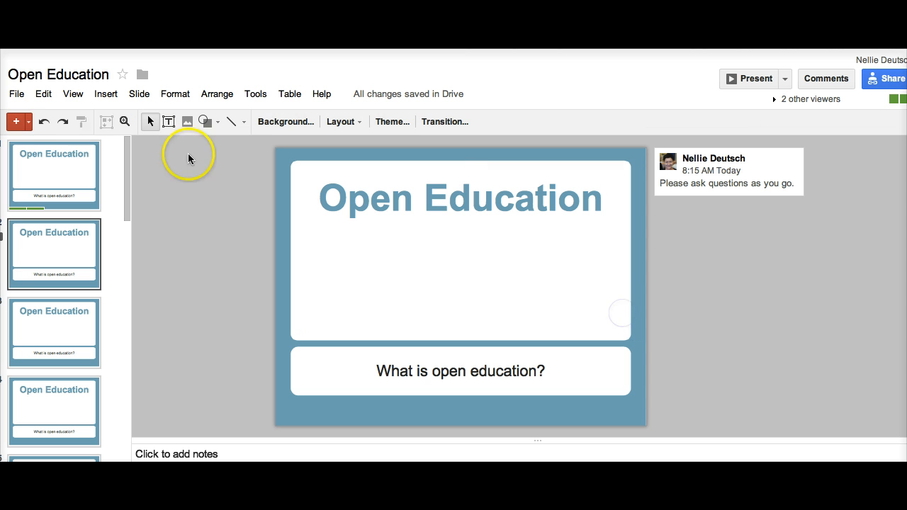
mouse_move(190, 156)
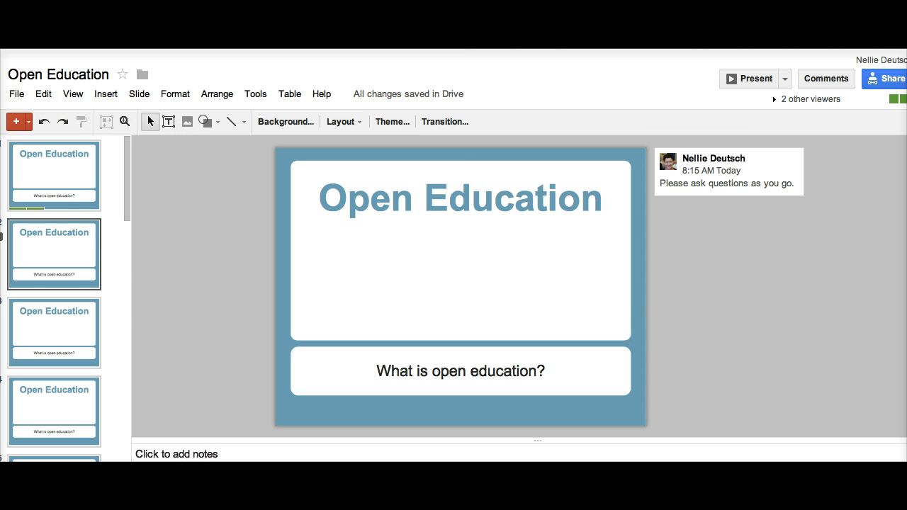
mouse_move(9, 51)
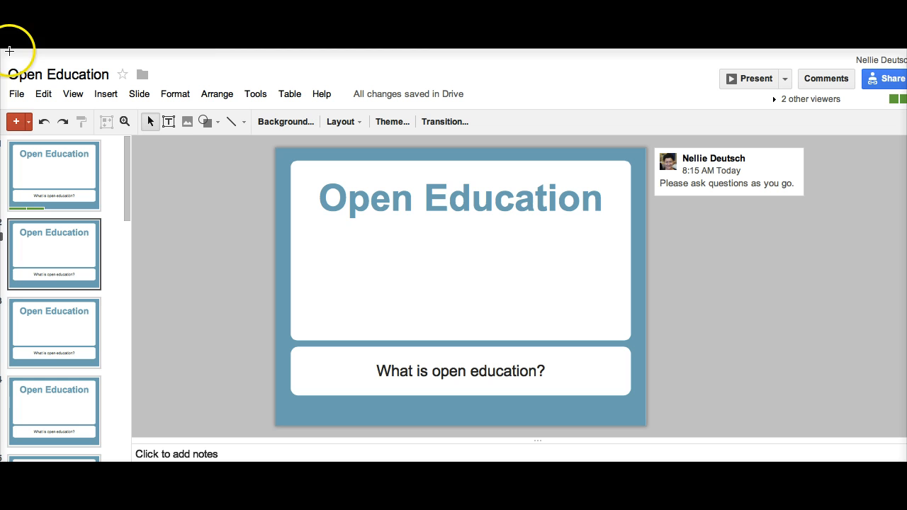
mouse_move(183, 427)
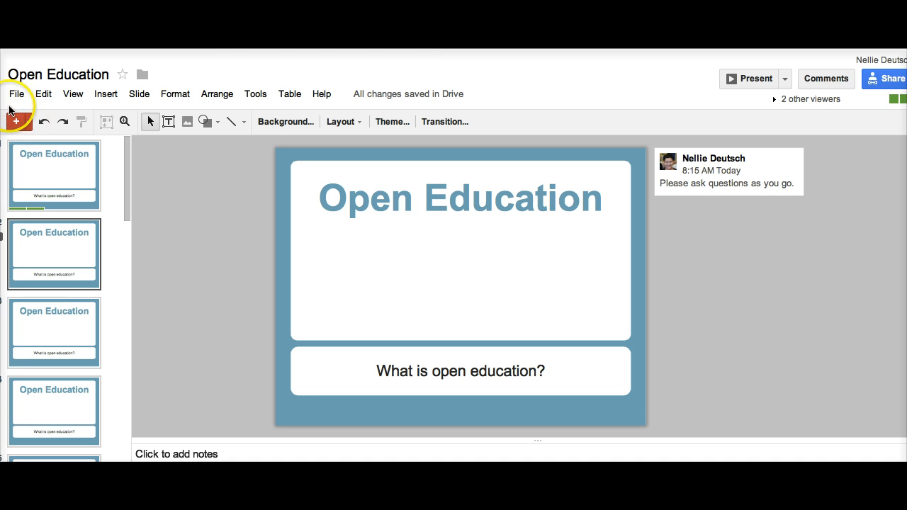
click(17, 93)
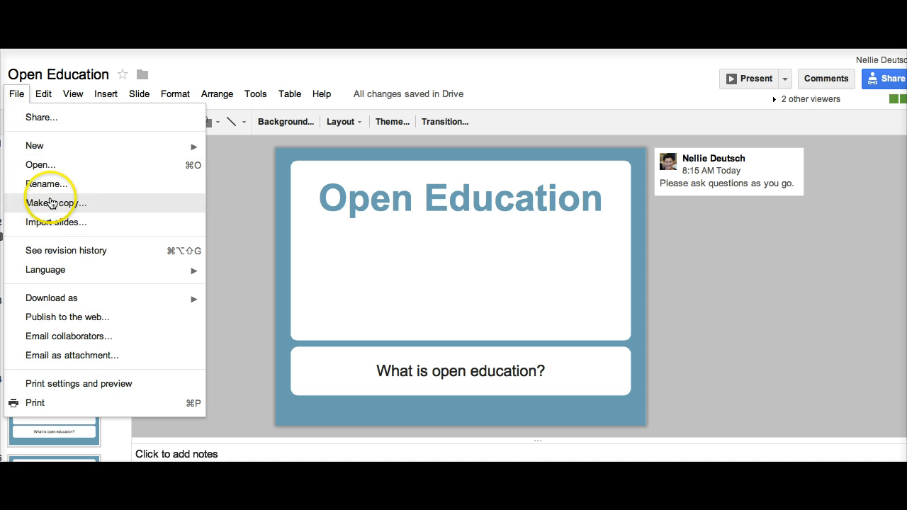
mouse_move(66, 250)
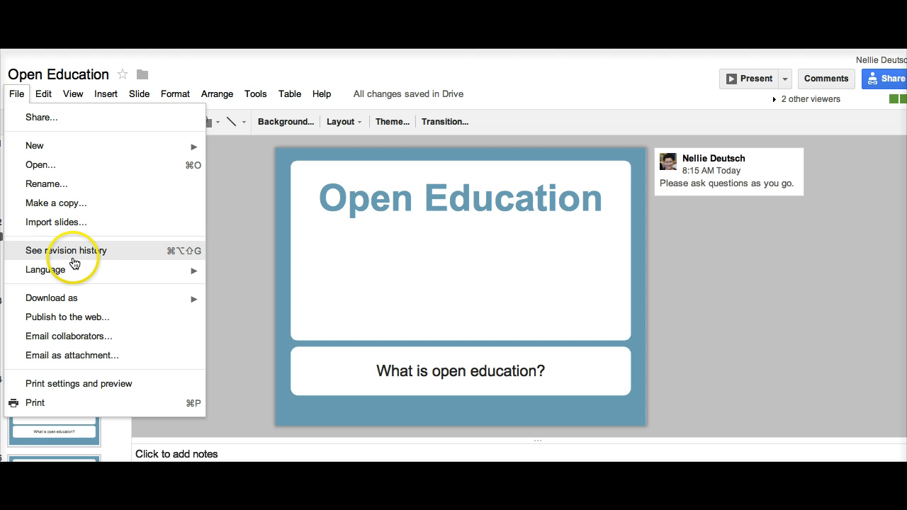
mouse_move(100, 255)
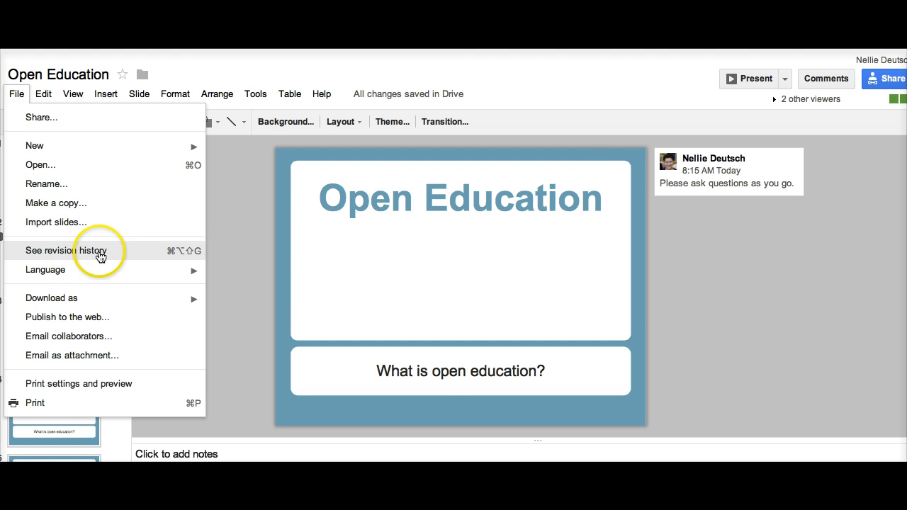
click(65, 250)
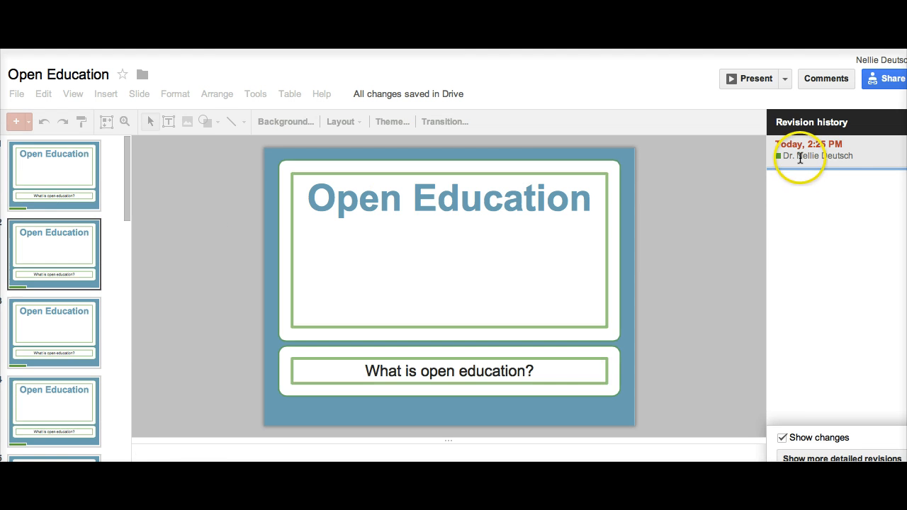
mouse_move(338, 57)
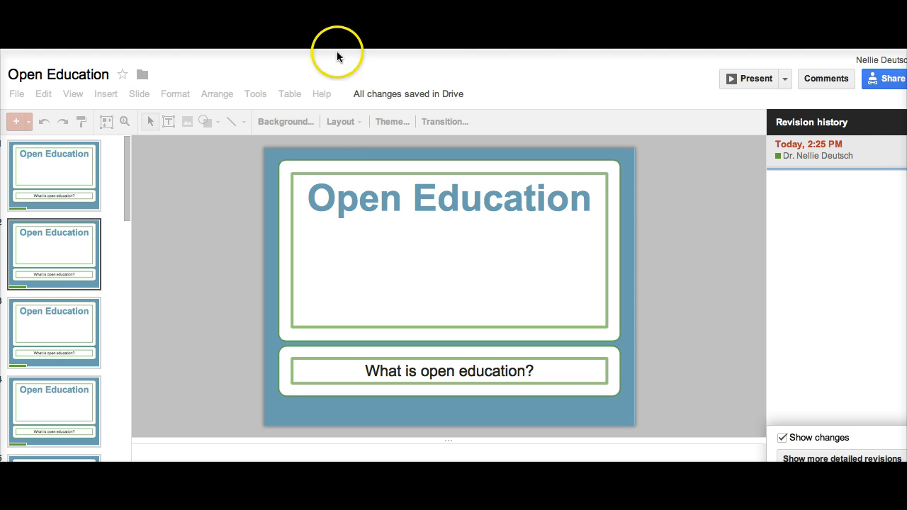
mouse_move(338, 57)
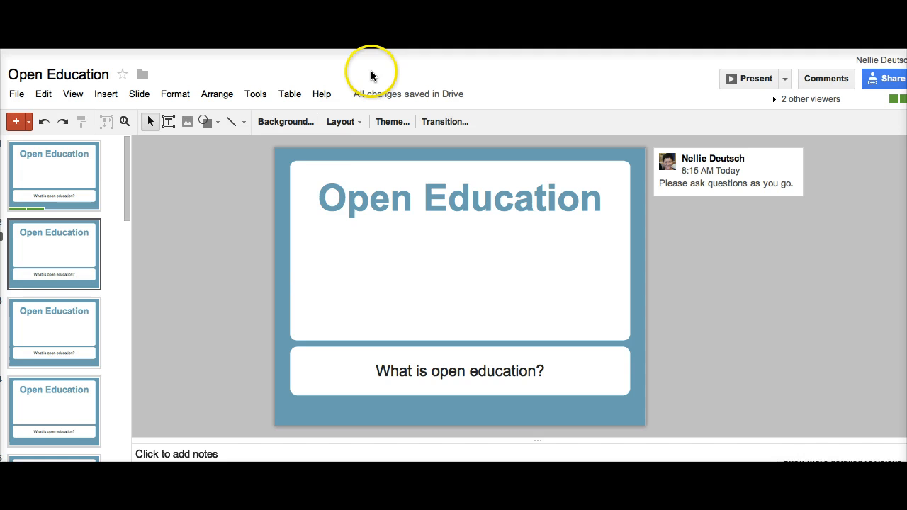
mouse_move(436, 191)
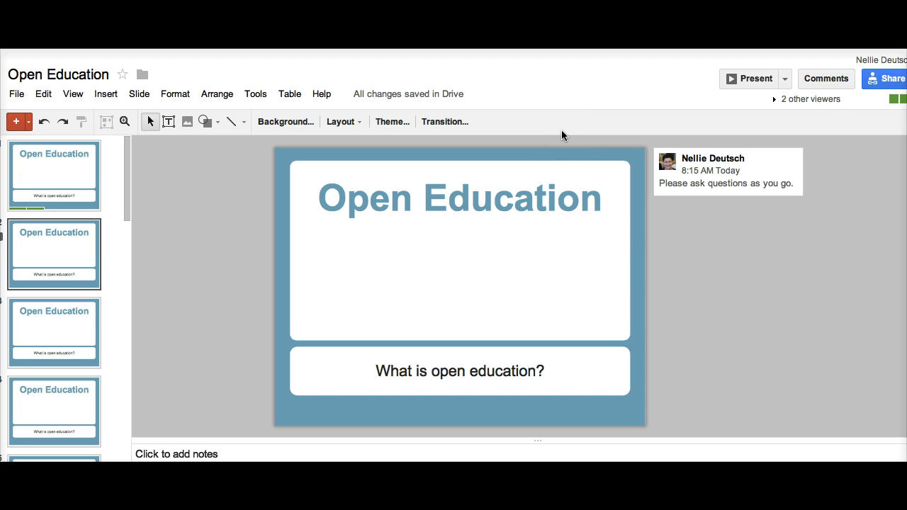
mouse_move(565, 140)
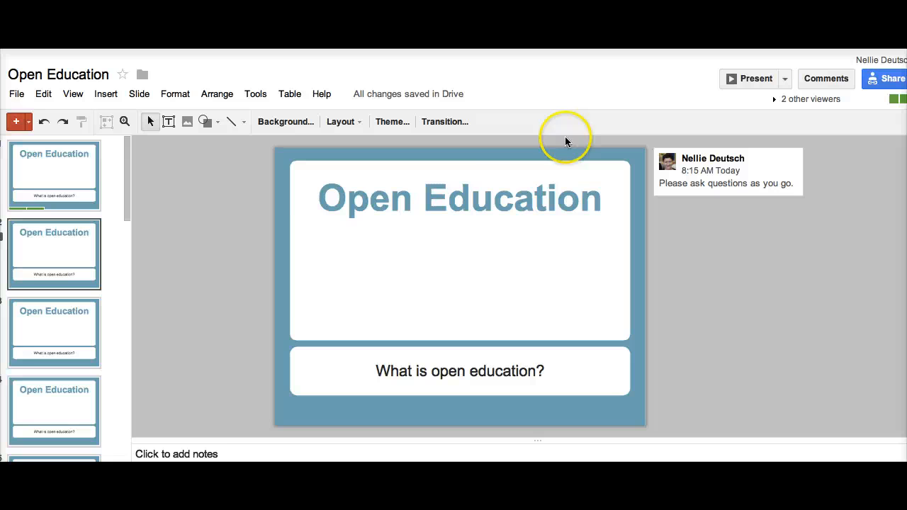
mouse_move(394, 55)
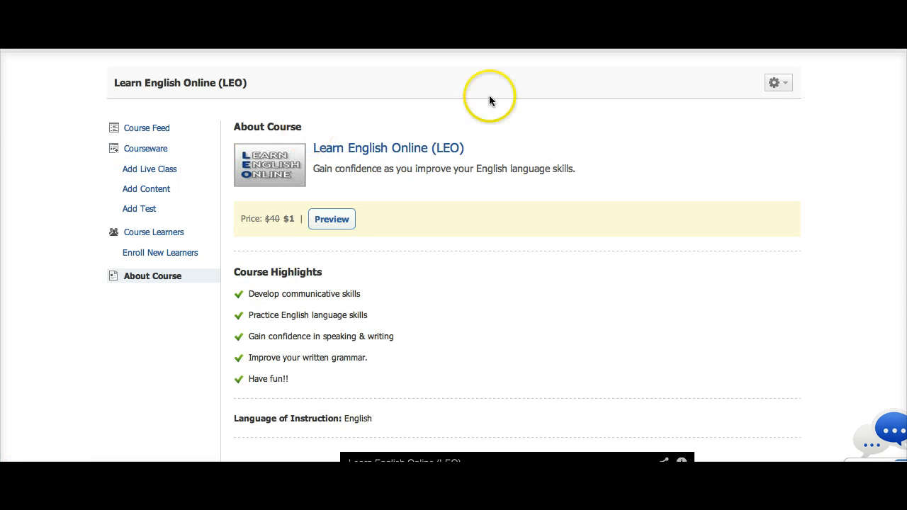
Step: Go back to the WizIQ home dashboard listing live and upcoming classes
scroll(up, 3)
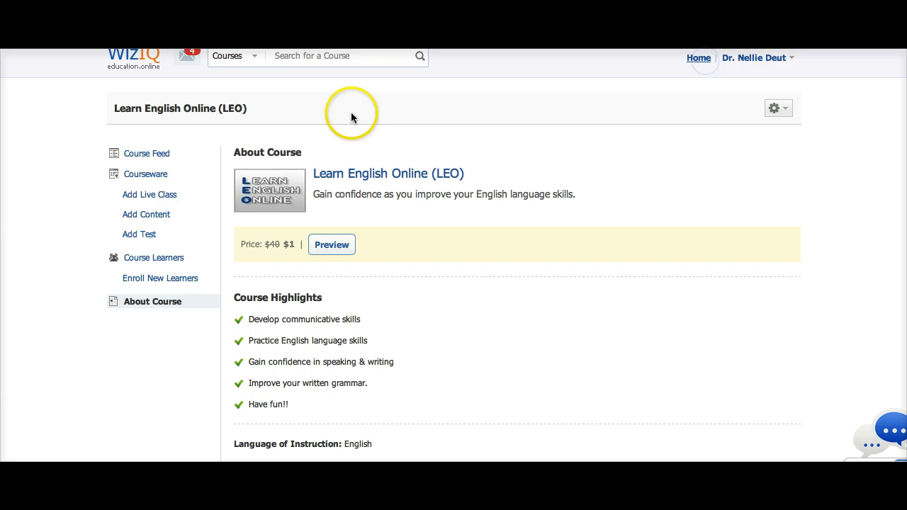
click(697, 57)
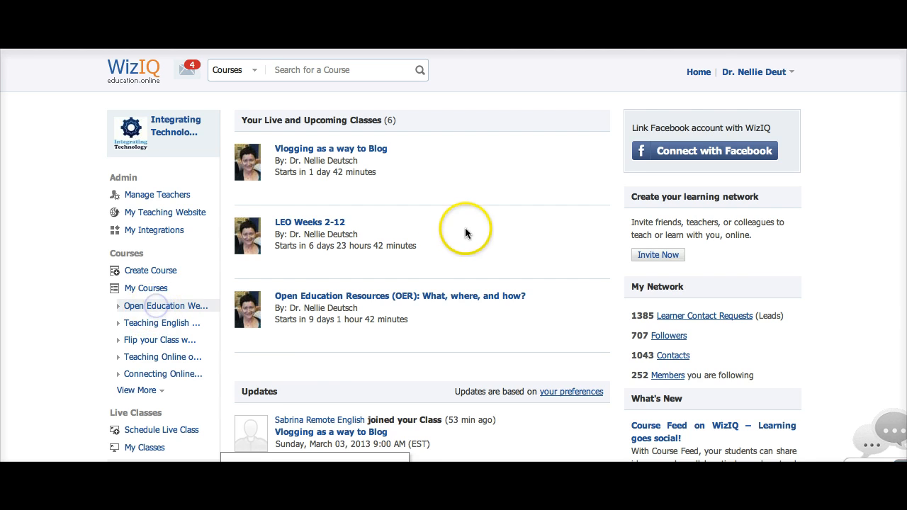
Step: Show the Open Education Week Worldwide About Course page with its highlights and intro video
click(167, 307)
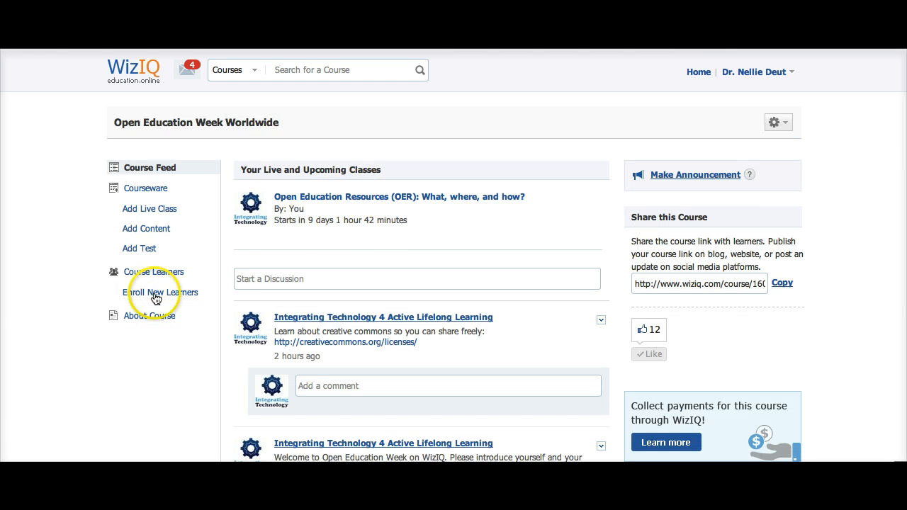
click(151, 315)
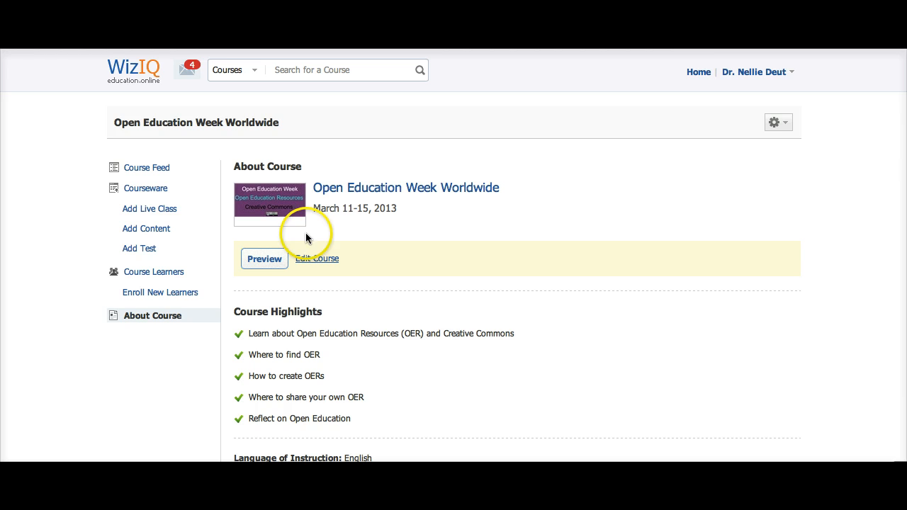
scroll(down, 3)
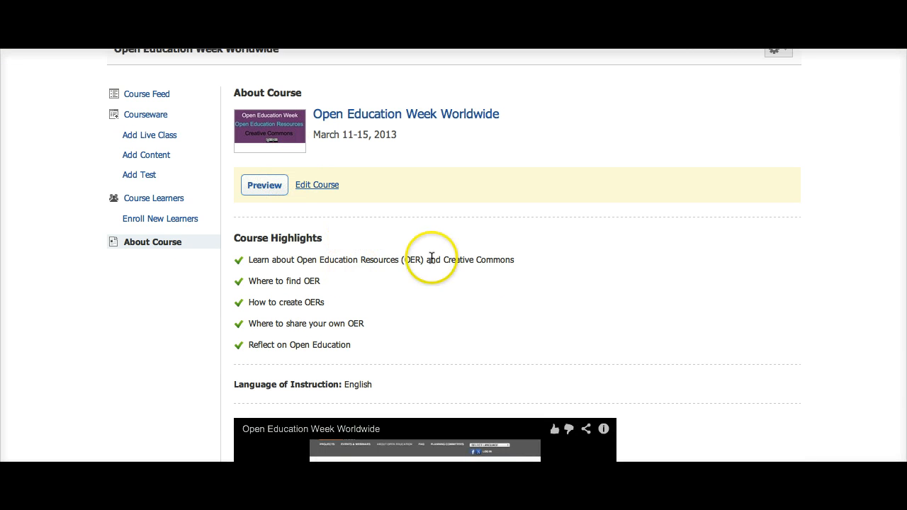
scroll(down, 3)
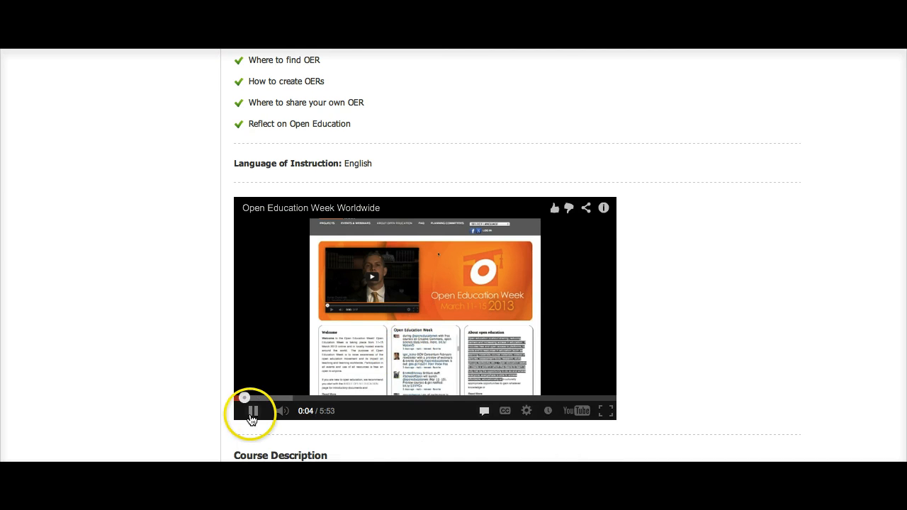
scroll(up, 3)
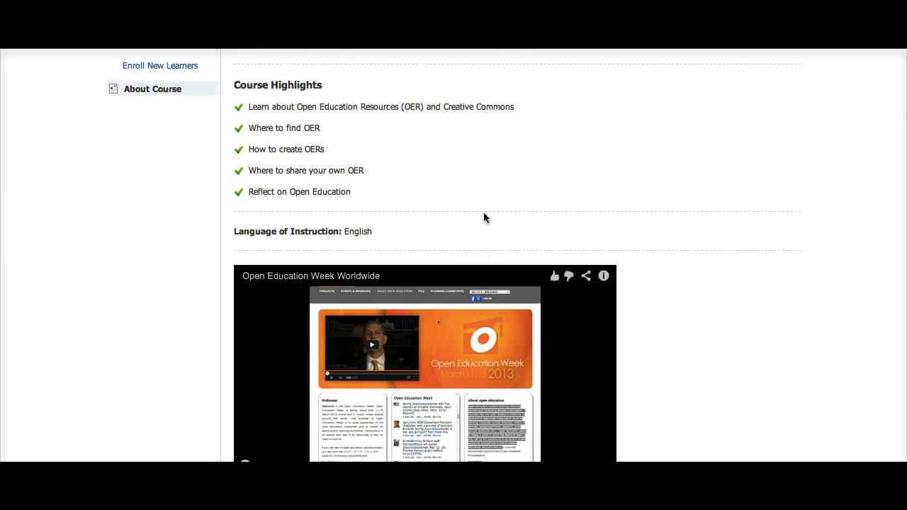
scroll(up, 3)
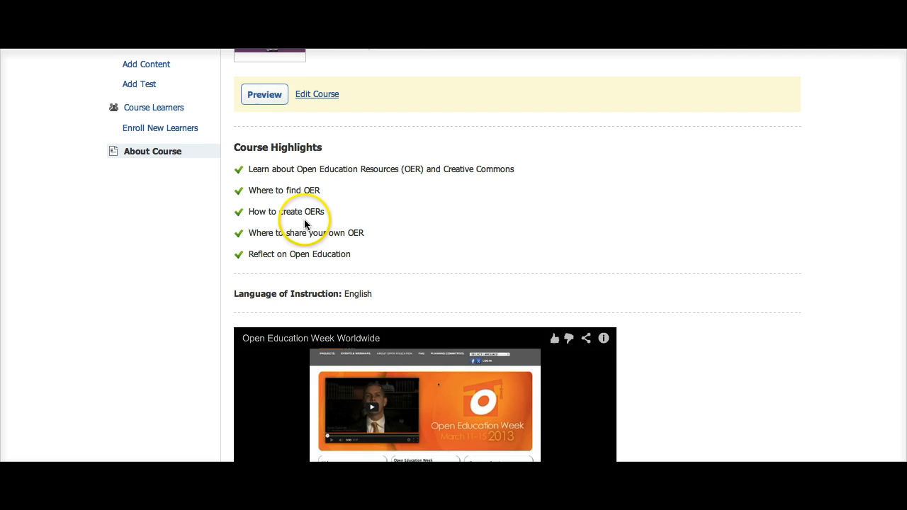
scroll(up, 3)
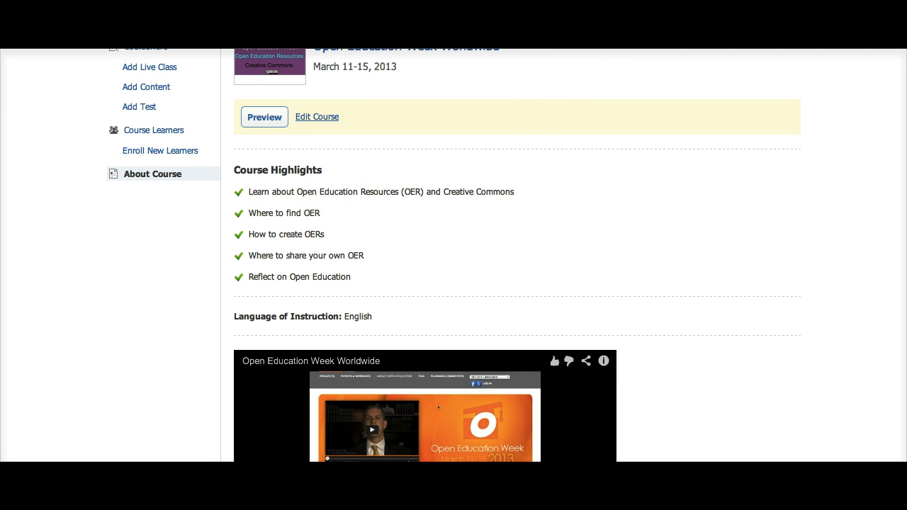